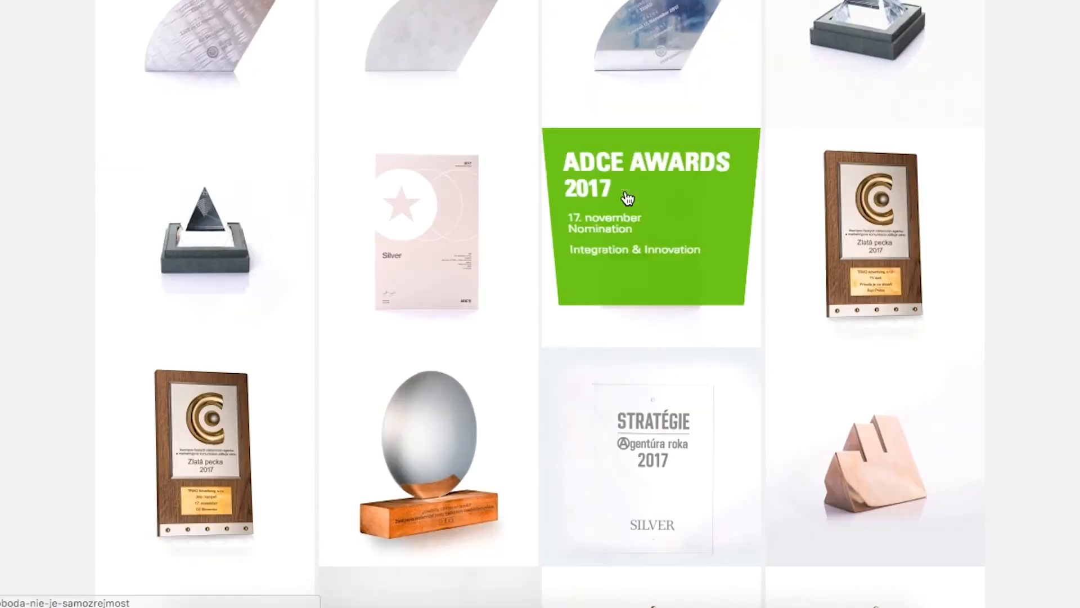
- Select both the Kontentino test and Kontentino pages for the April 2018 calendar
scroll(down, 3)
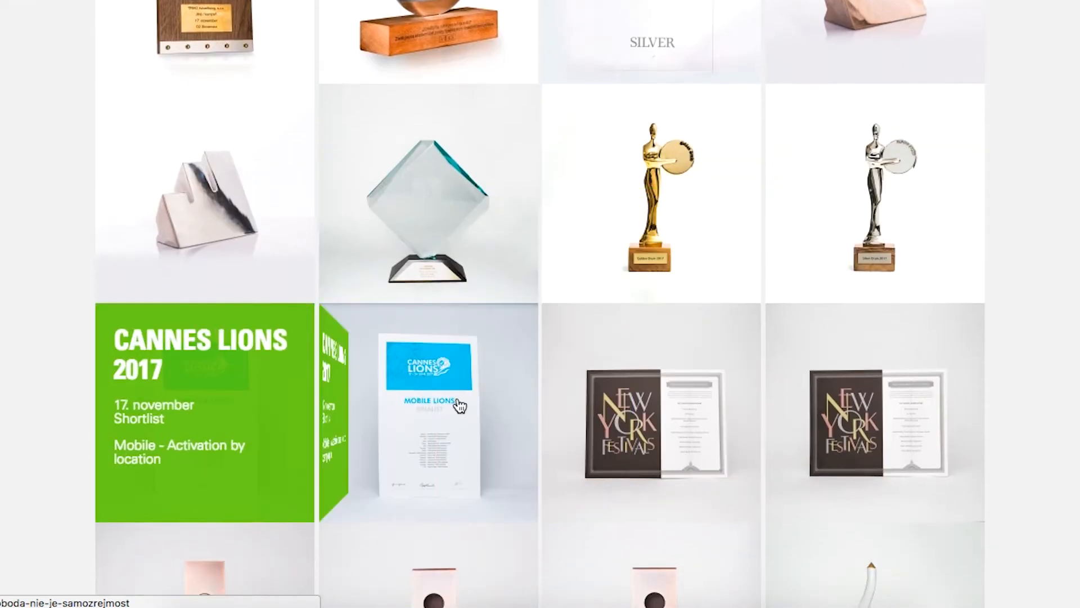
scroll(down, 3)
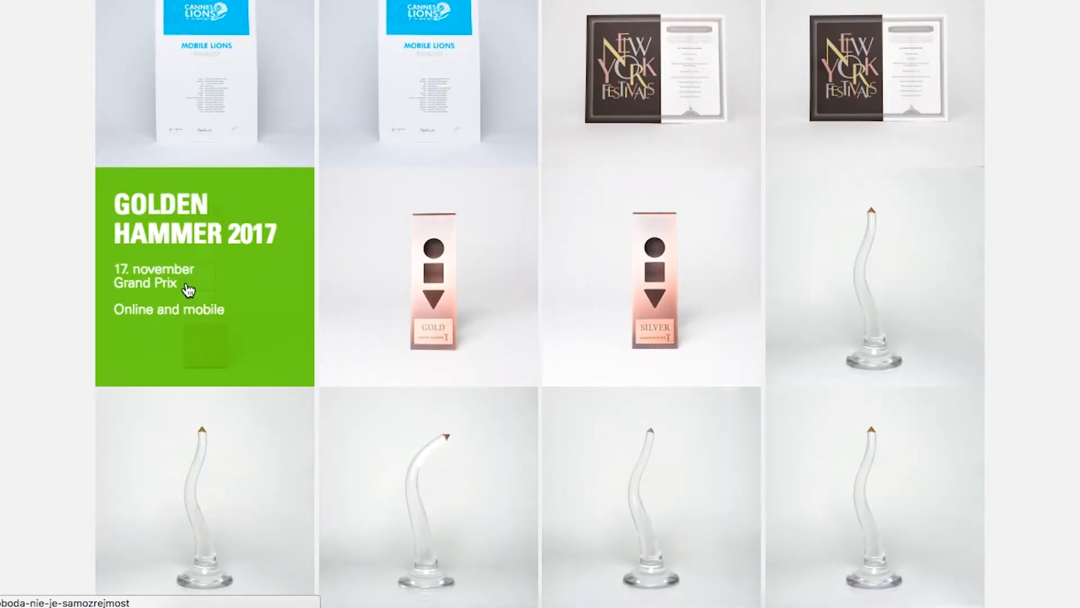
scroll(down, 3)
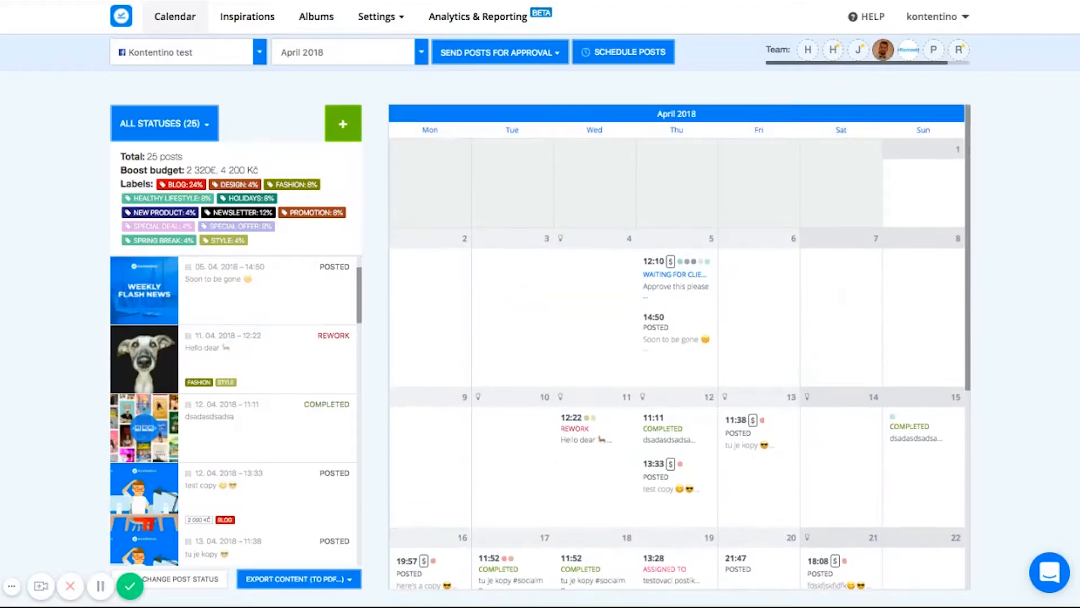
scroll(down, 3)
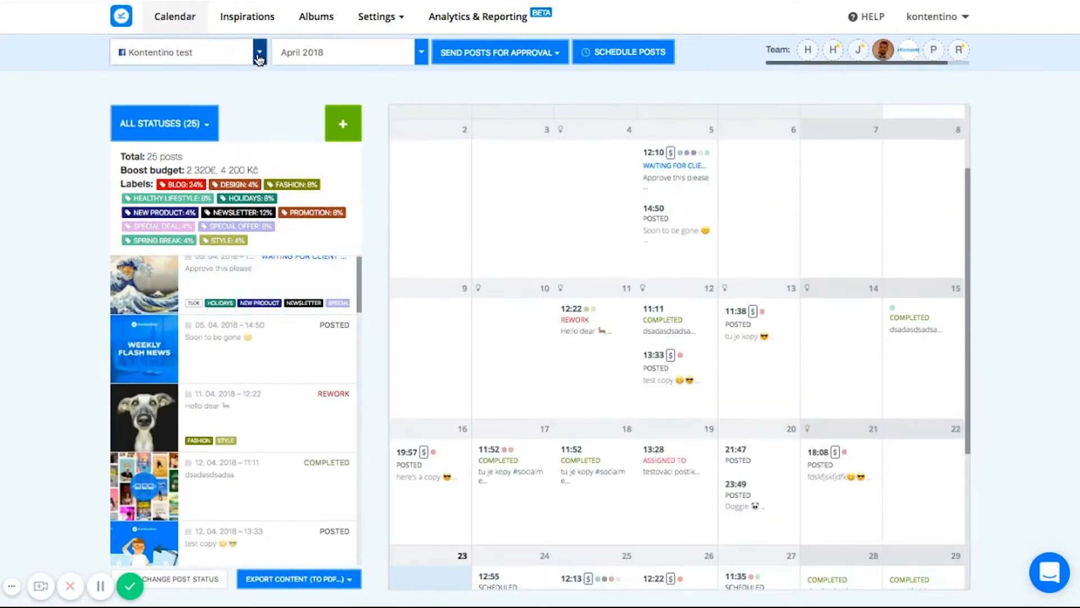
click(258, 52)
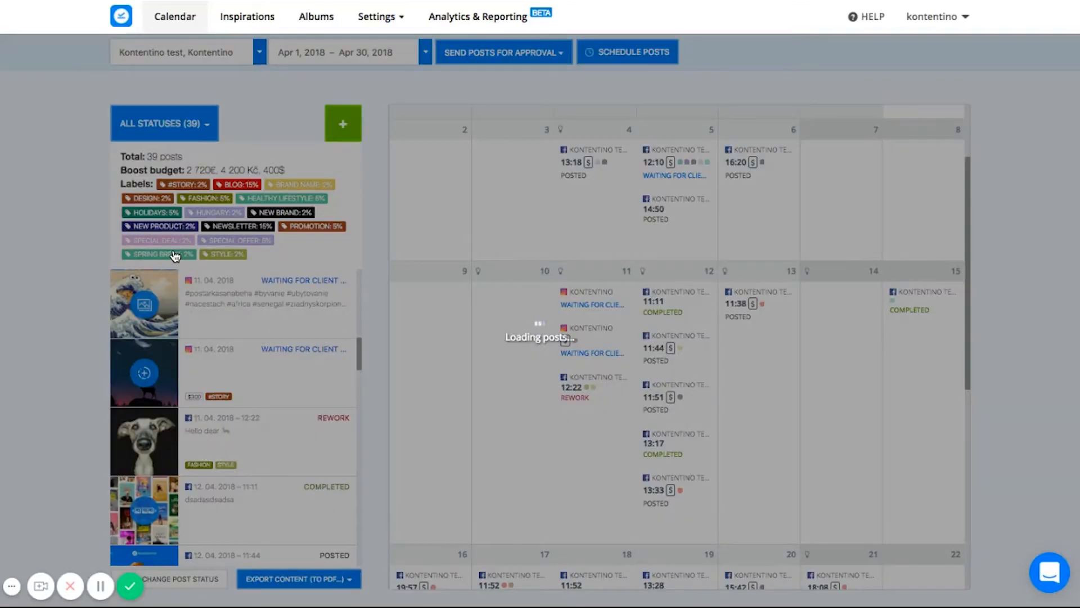
- Start a new content plan named 'Fantastic Campaign' from the content plan list
click(424, 51)
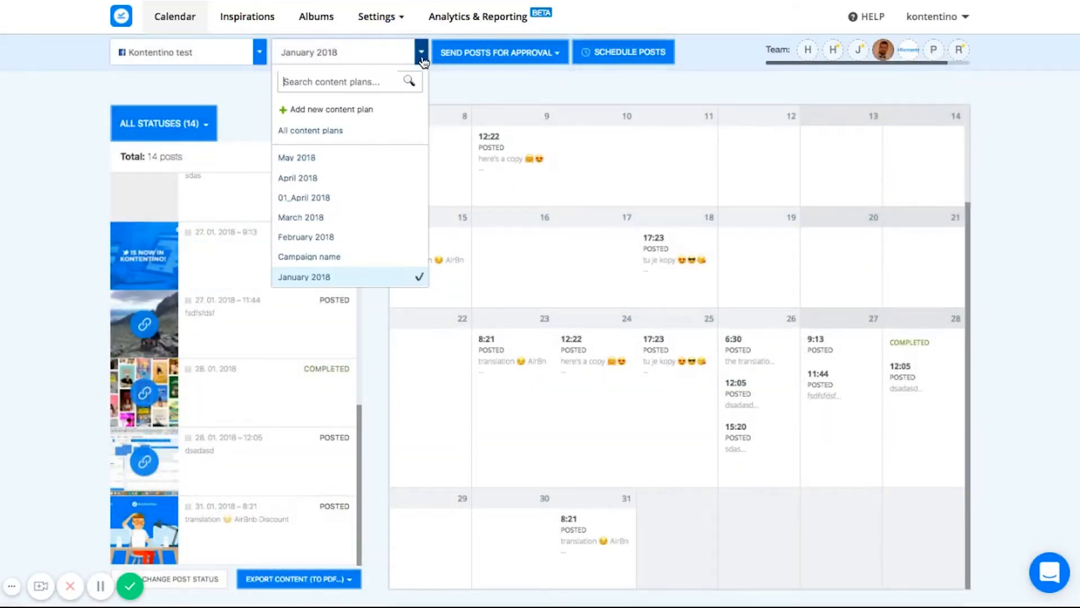
mouse_move(320, 277)
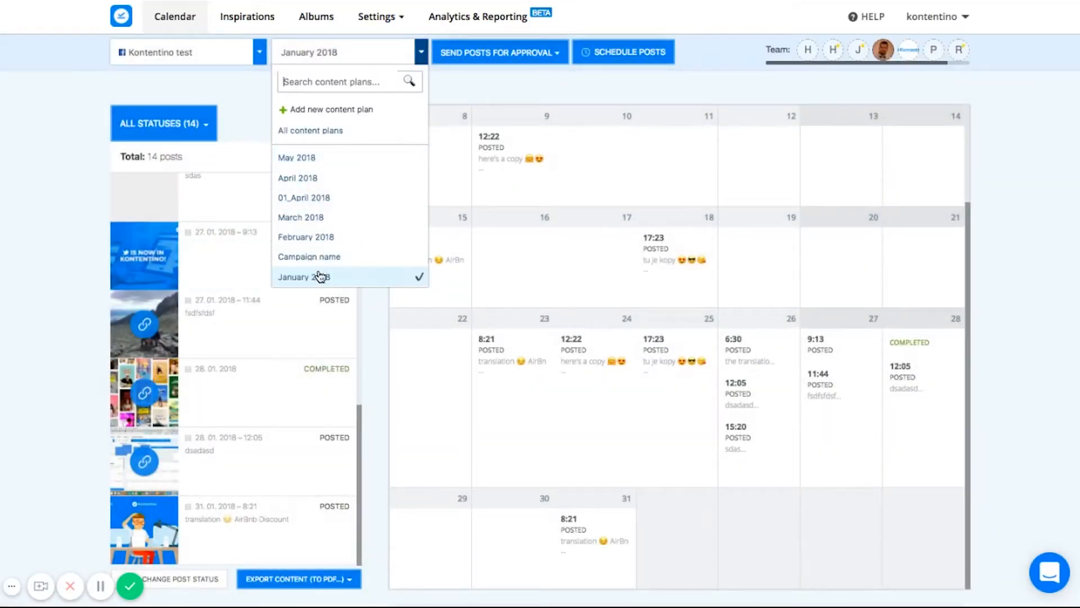
mouse_move(331, 123)
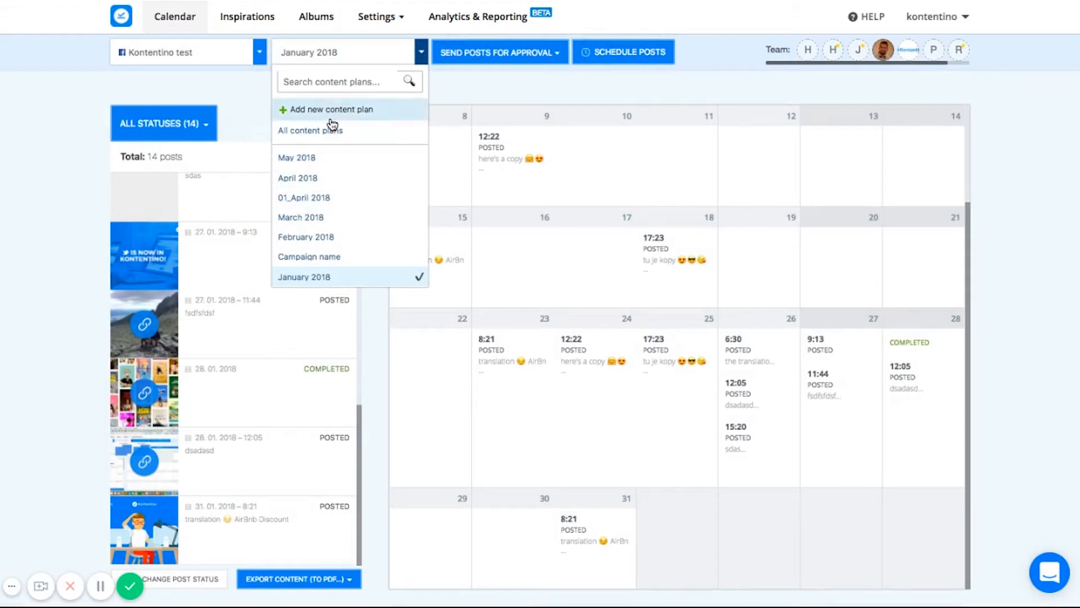
click(331, 111)
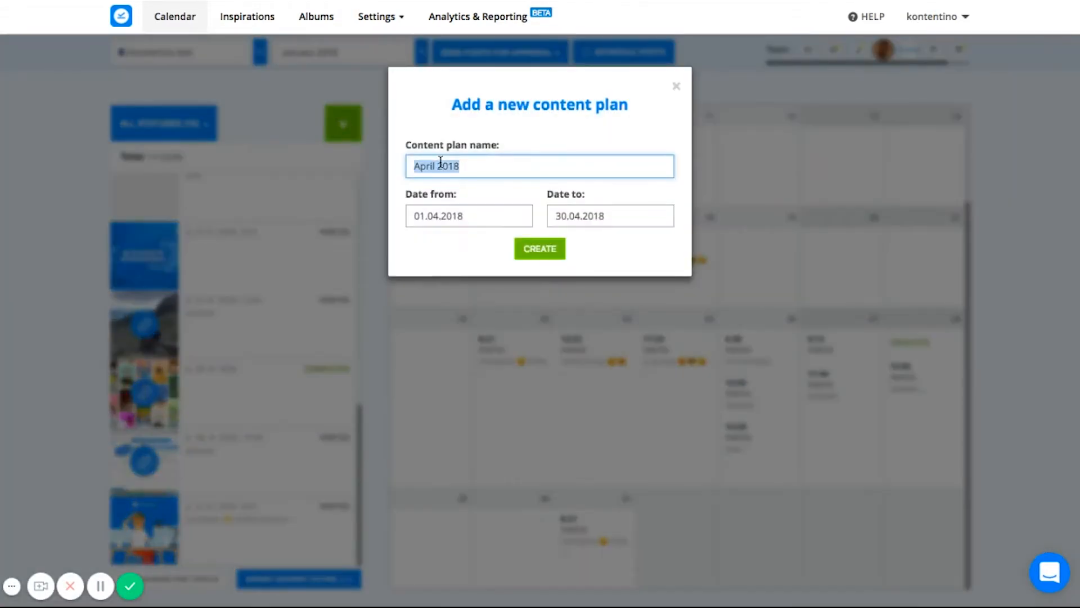
text(Fantastic Cam)
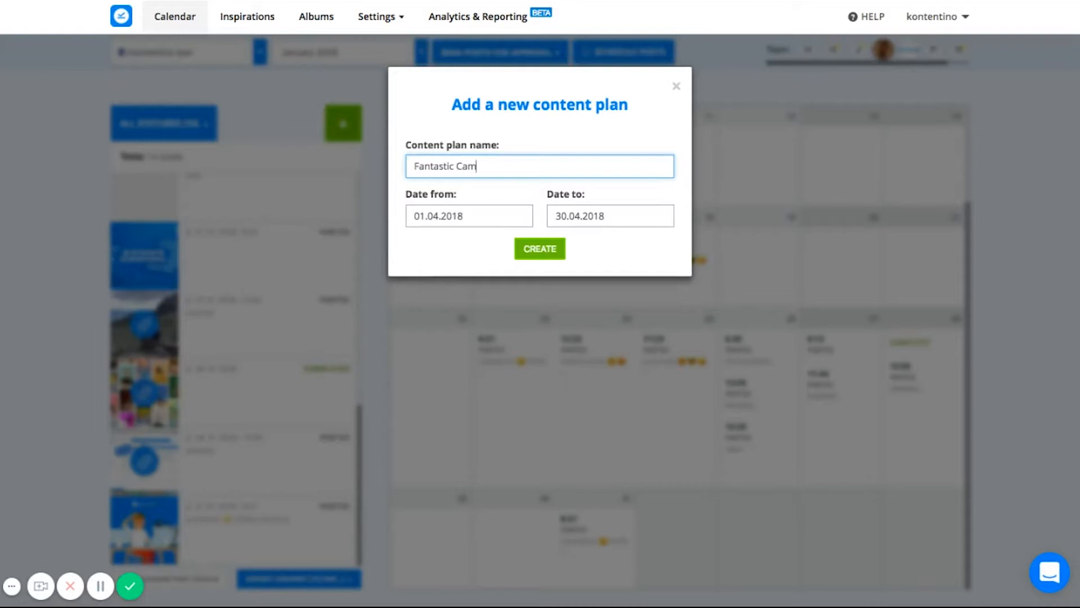
- Set the plan's end date to 31 July 2018 and create it
click(610, 216)
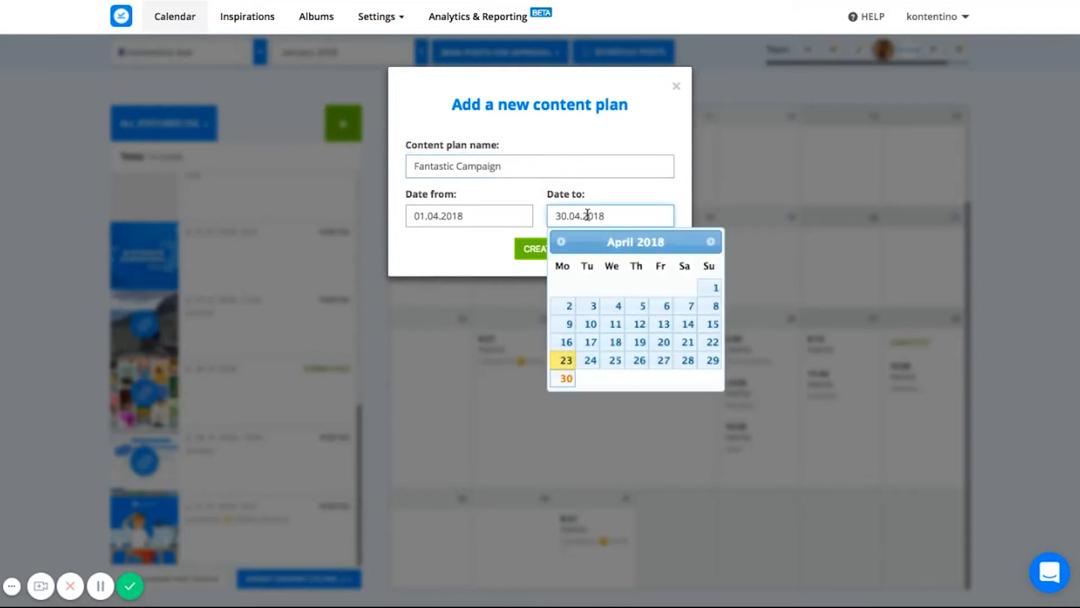
click(712, 240)
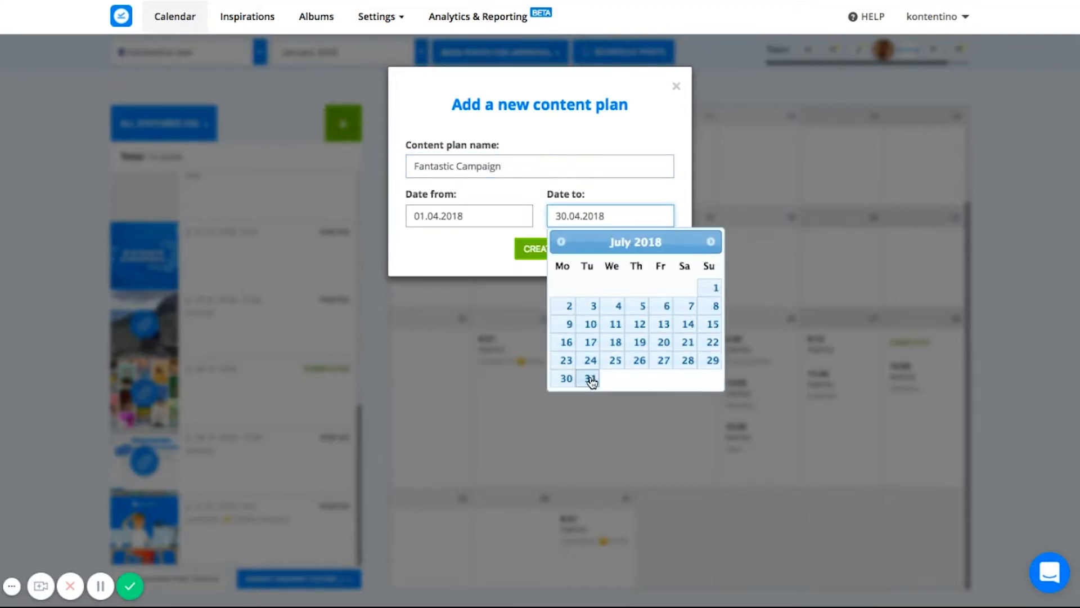
click(590, 378)
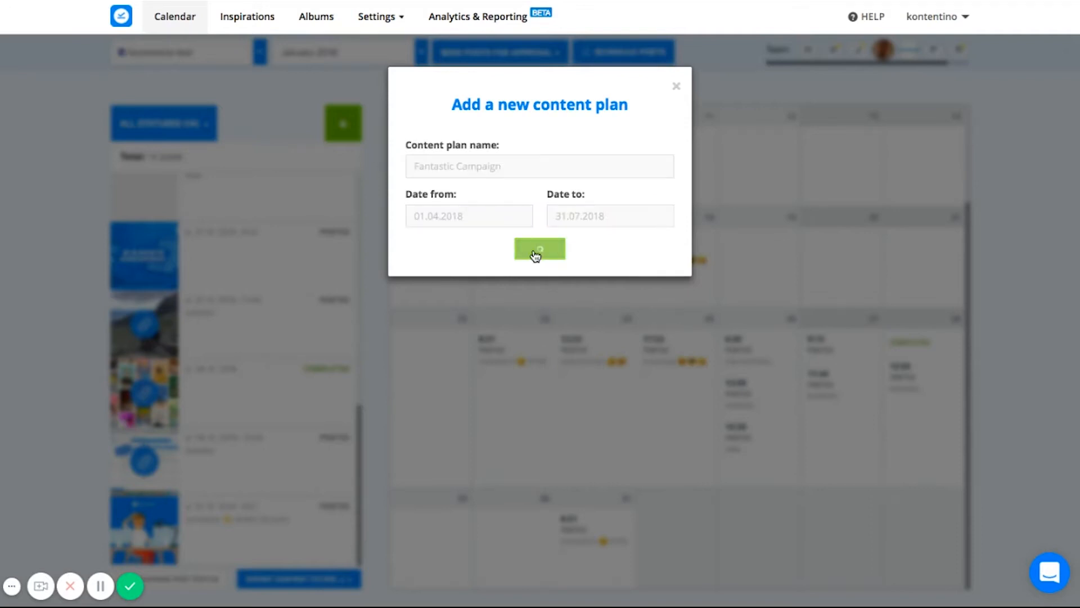
click(541, 249)
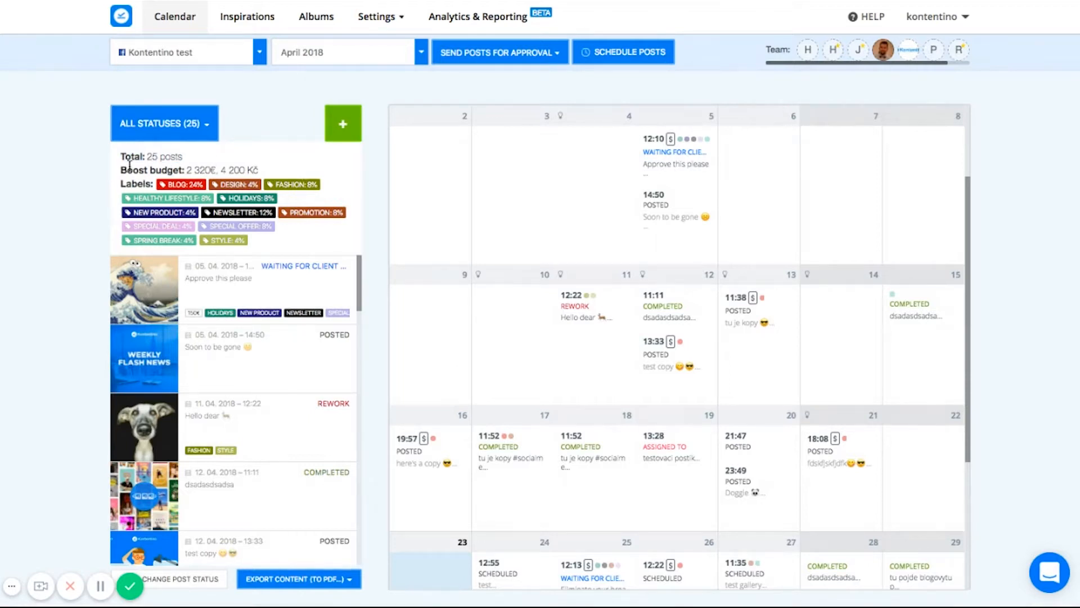
mouse_move(171, 196)
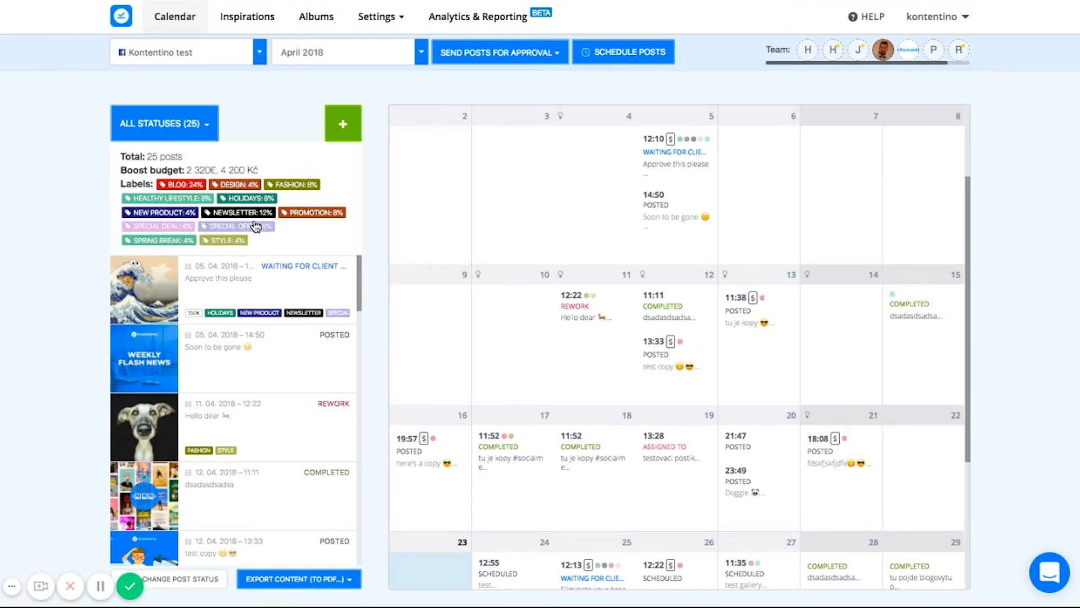
click(237, 211)
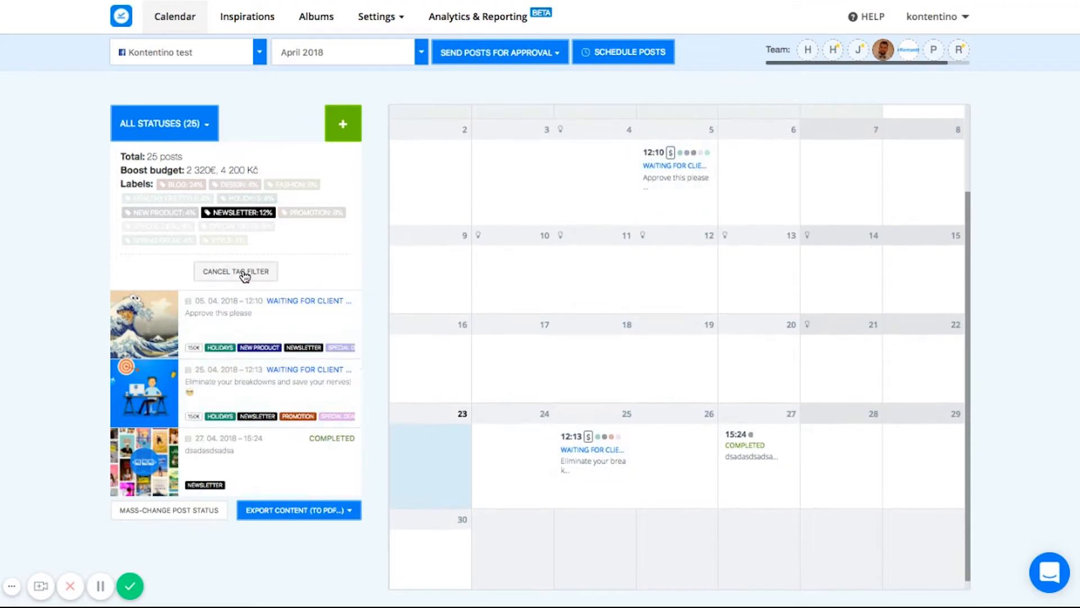
click(235, 271)
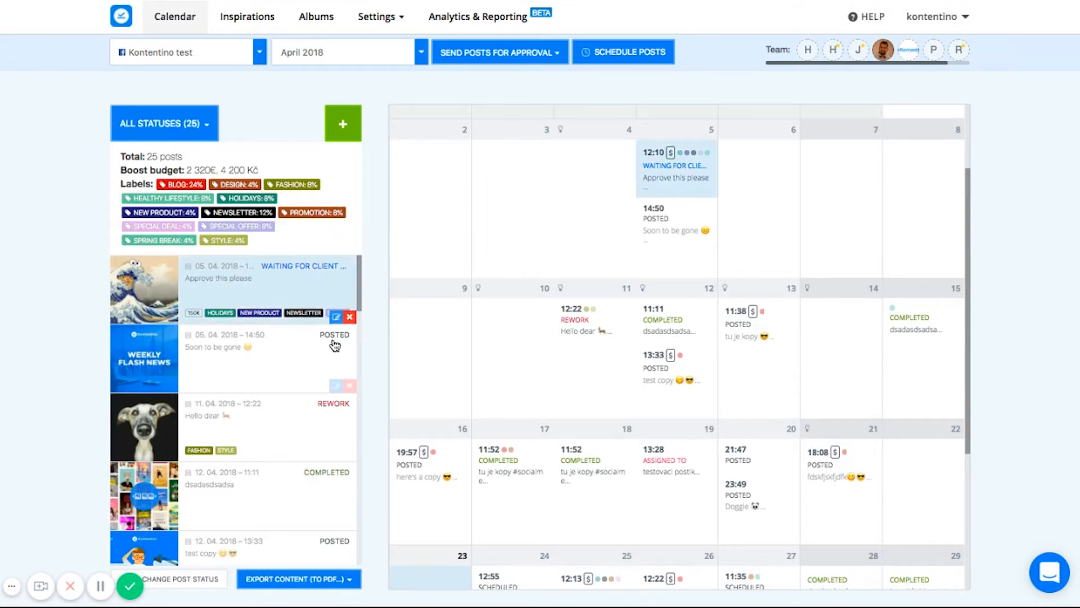
scroll(down, 3)
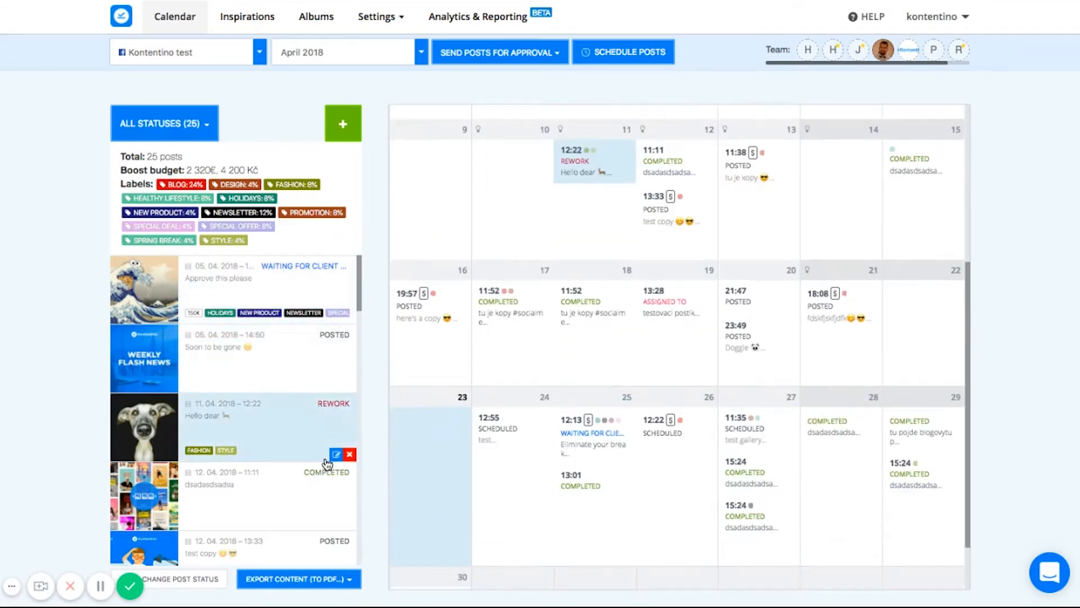
scroll(down, 3)
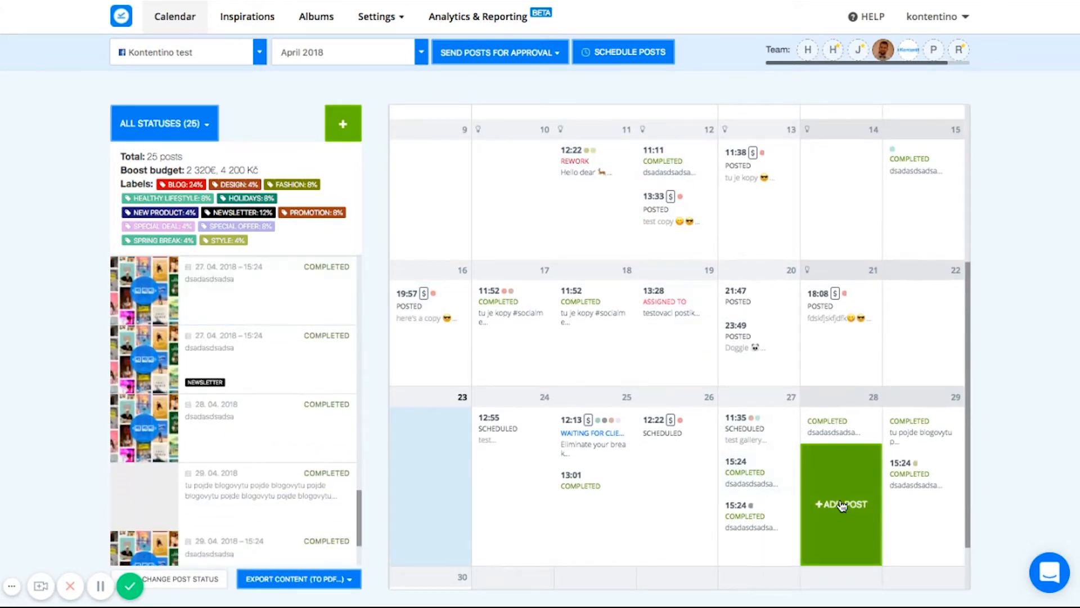
- Start a new link post on 28 April with the text 'Post Copy 😎'
click(842, 504)
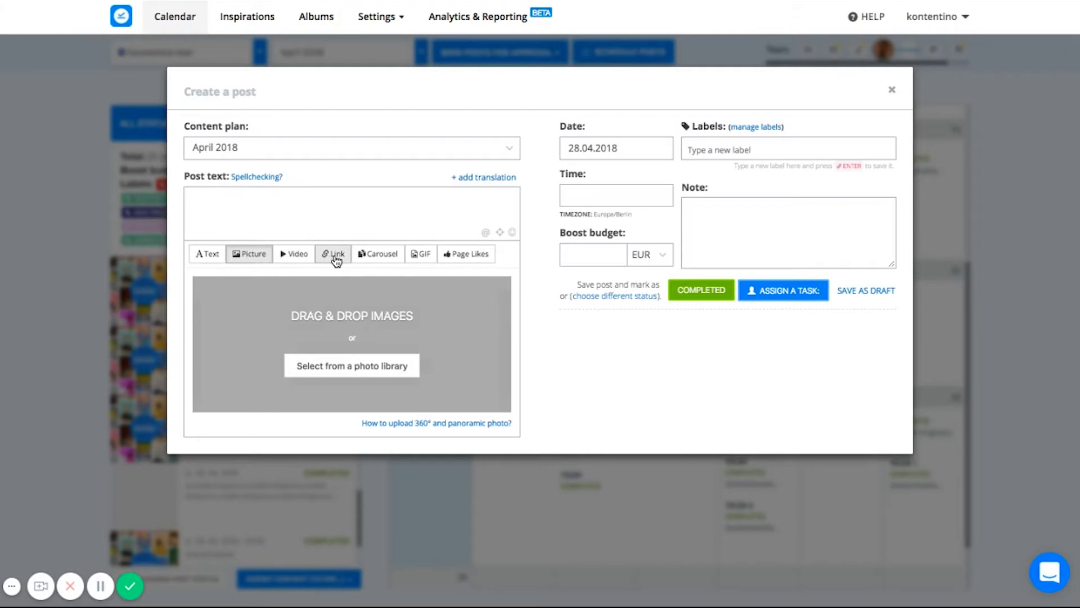
mouse_move(472, 268)
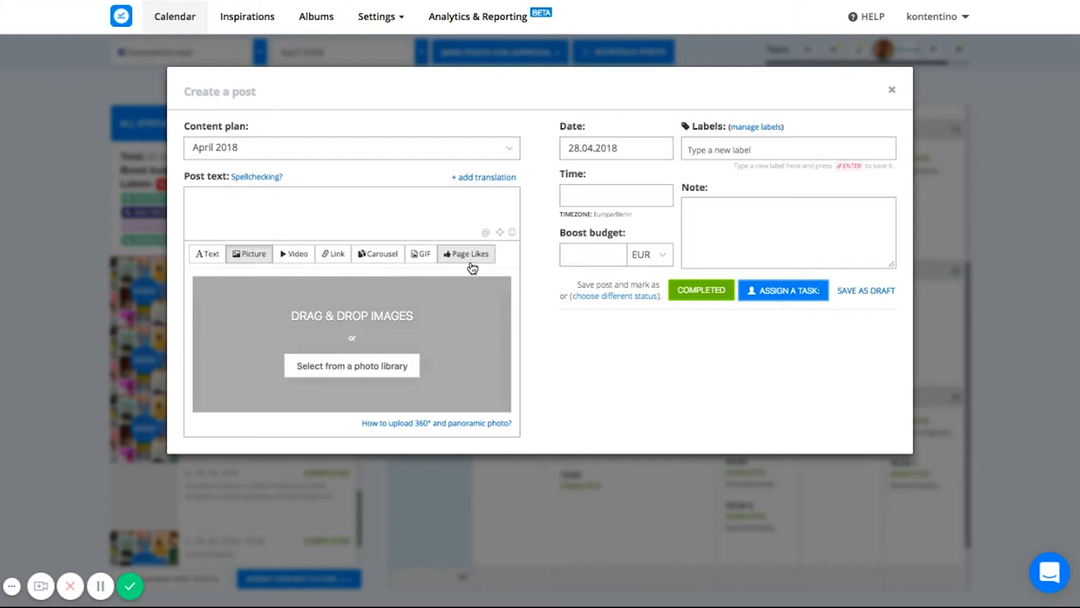
mouse_move(332, 282)
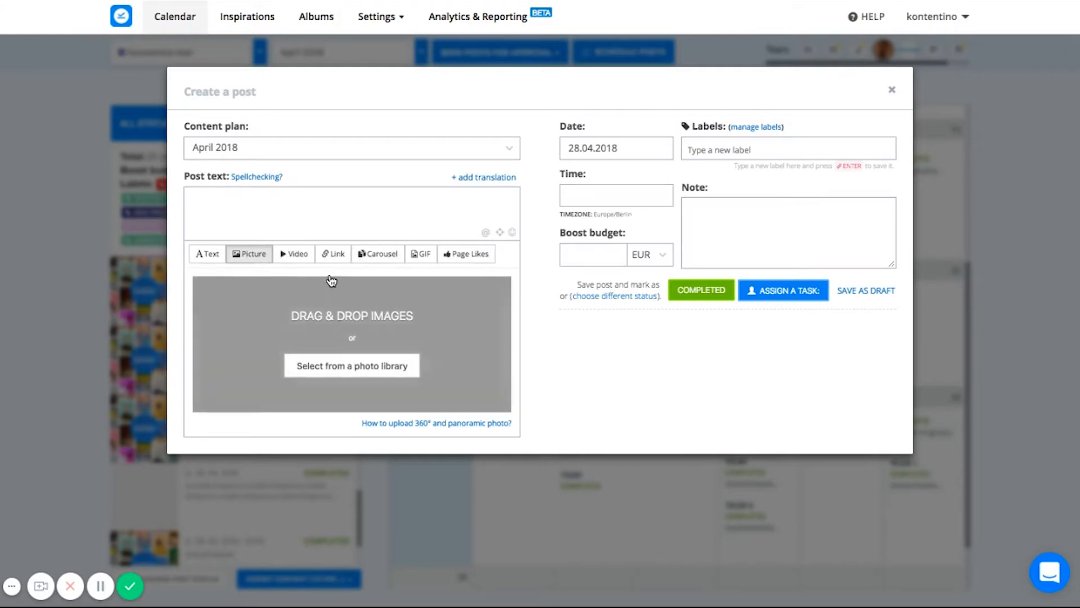
click(333, 254)
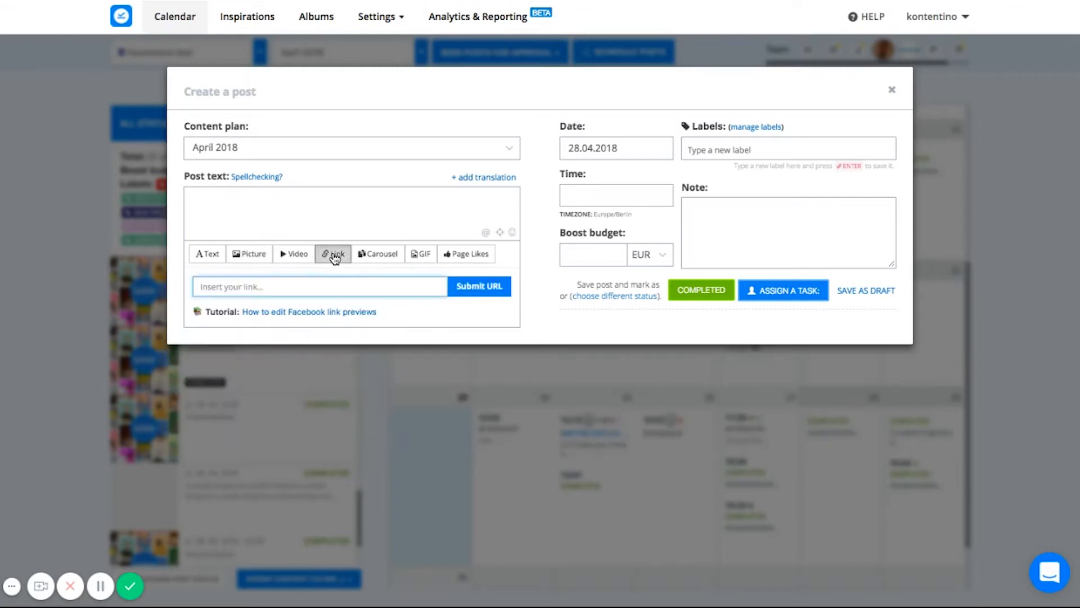
mouse_move(279, 263)
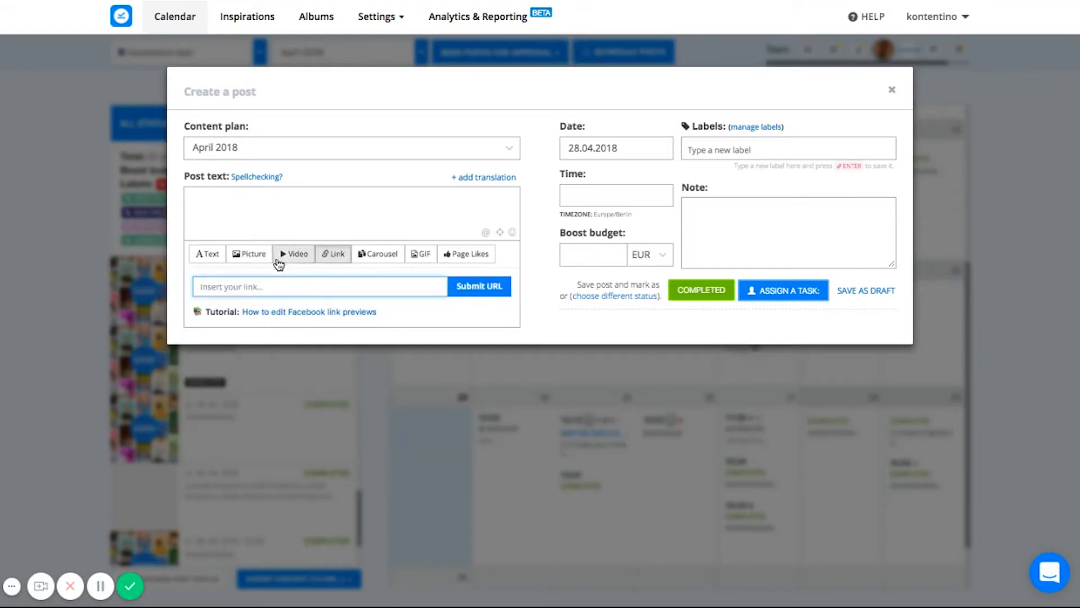
text(Post cop)
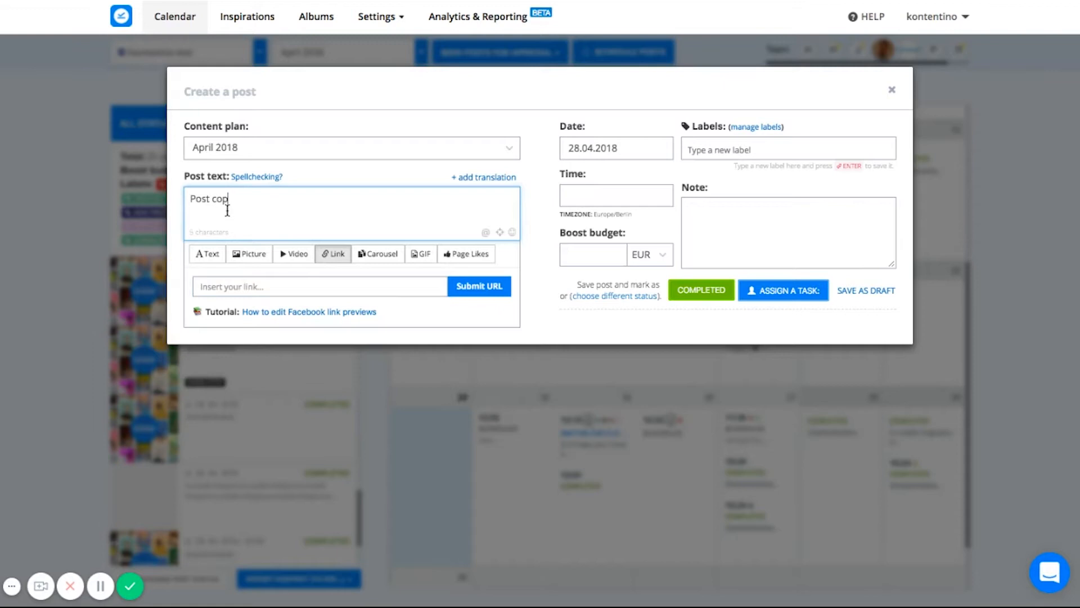
- Add the airbnb Facebook page as a mention in the post
click(512, 232)
text(https://www.facebook.com/airbnb/)
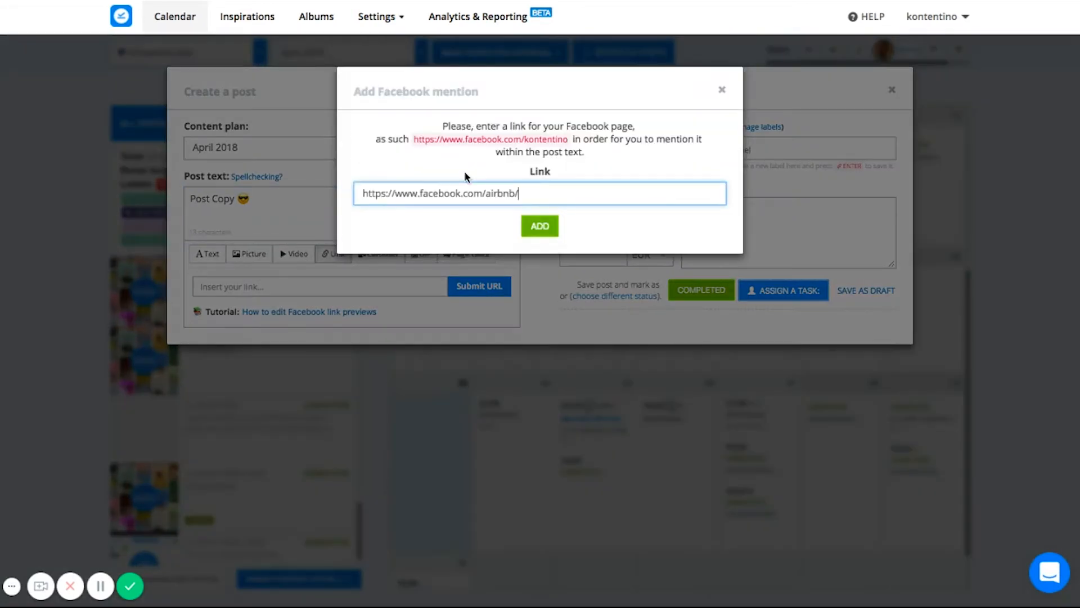
click(540, 226)
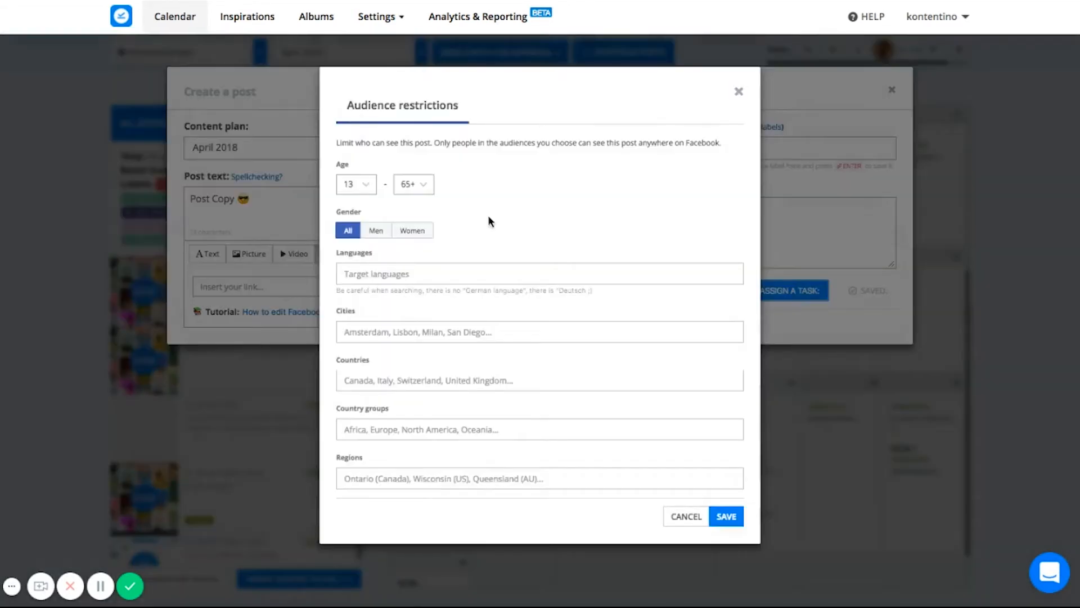
- Restrict the post audience to English (All) speakers and save it
text(engli)
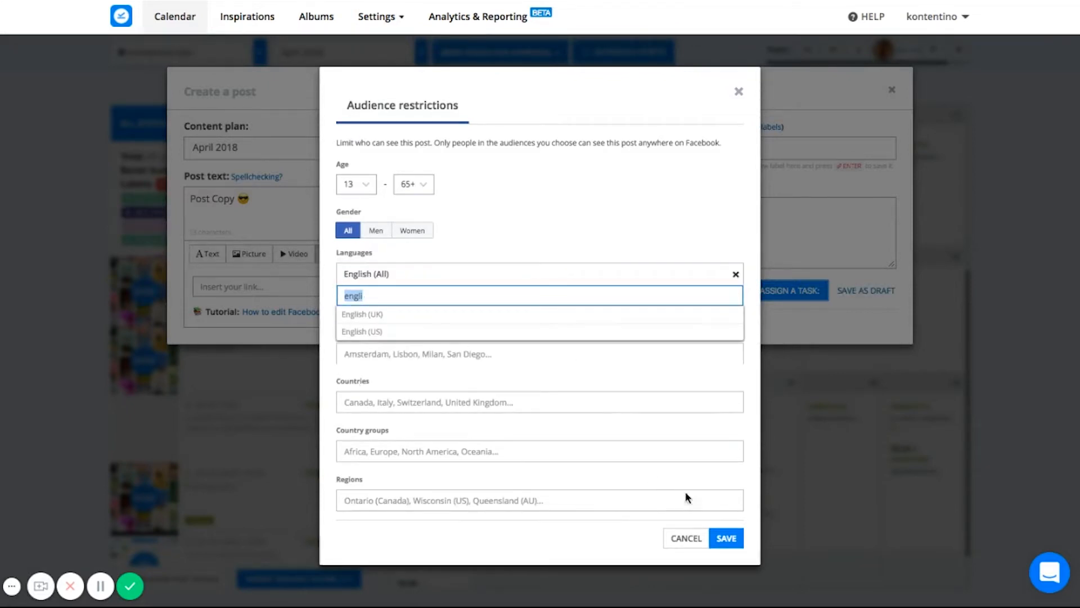
click(727, 538)
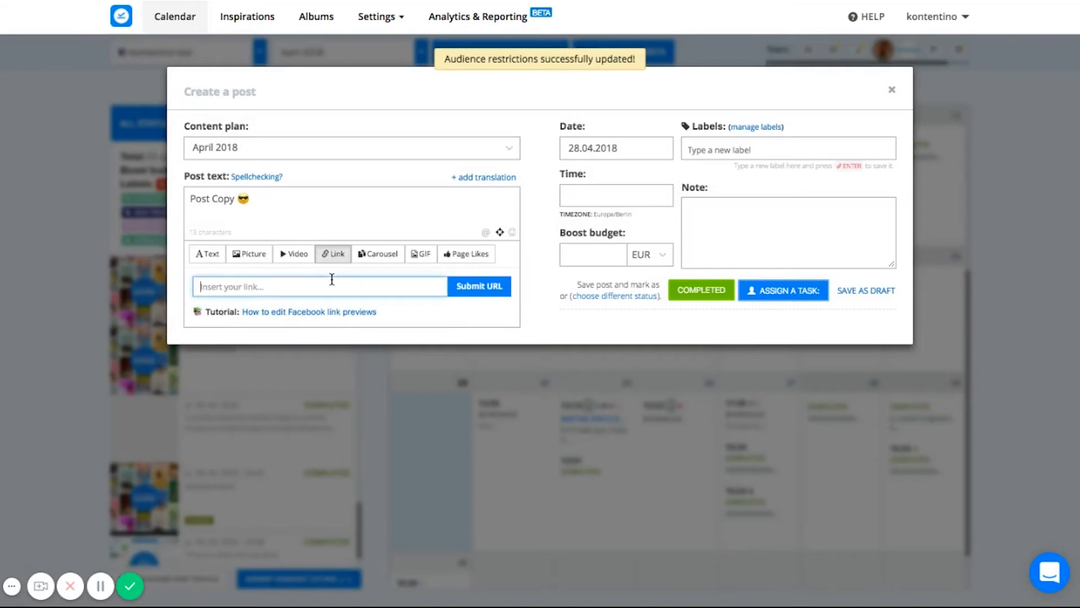
text(www.kontentino.com)
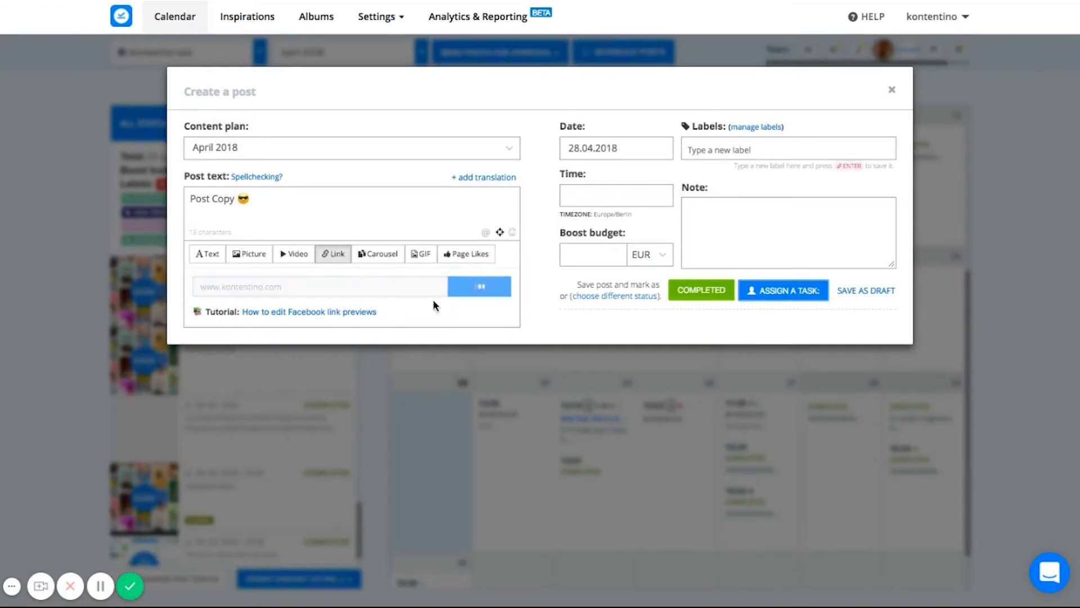
click(479, 285)
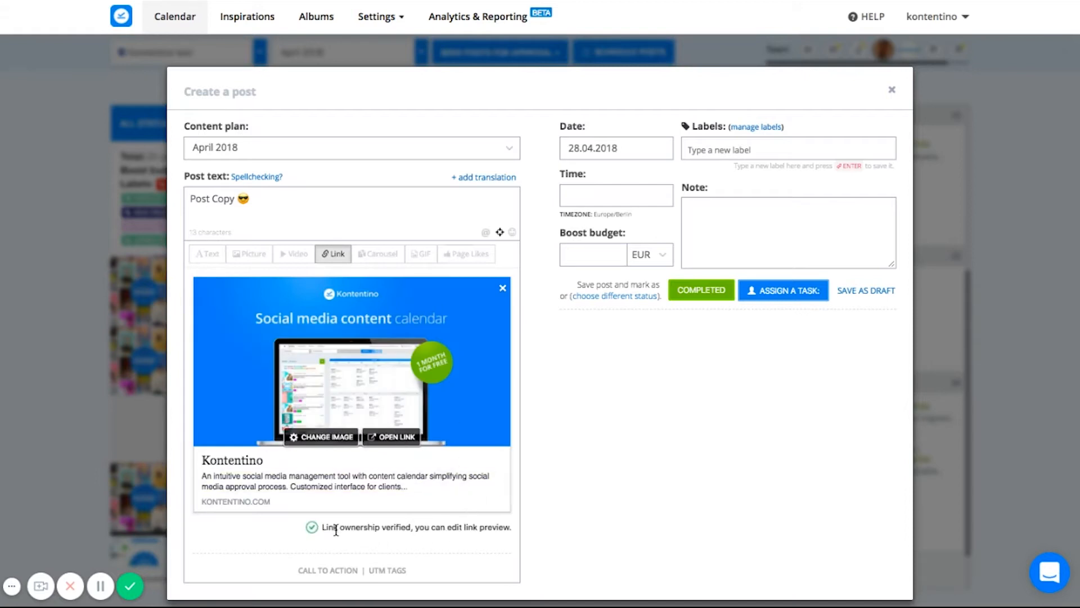
click(232, 459)
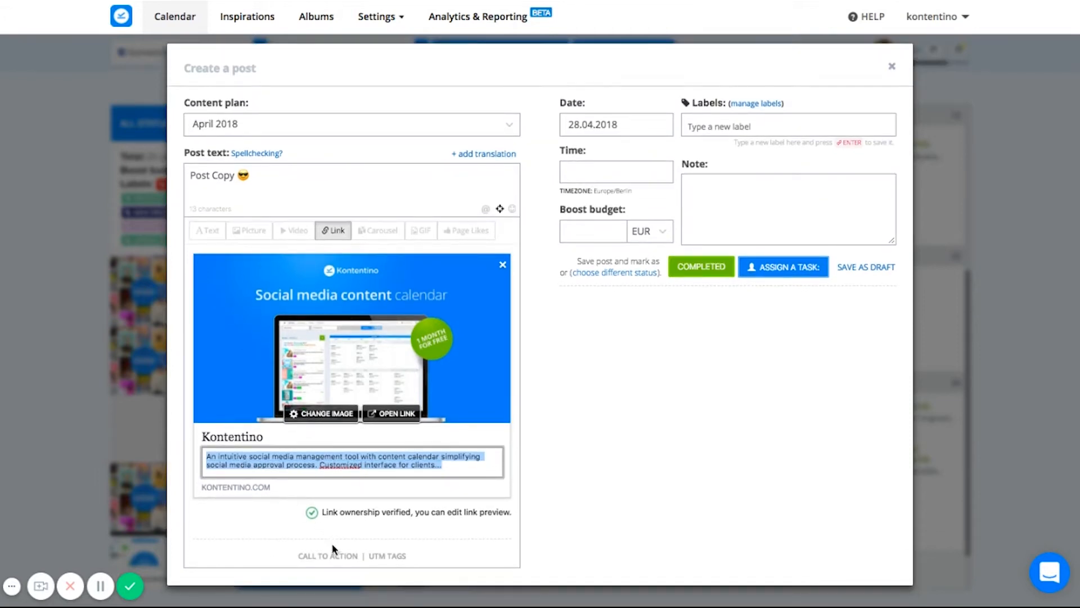
- Give the link a Sign Up call to action
click(328, 556)
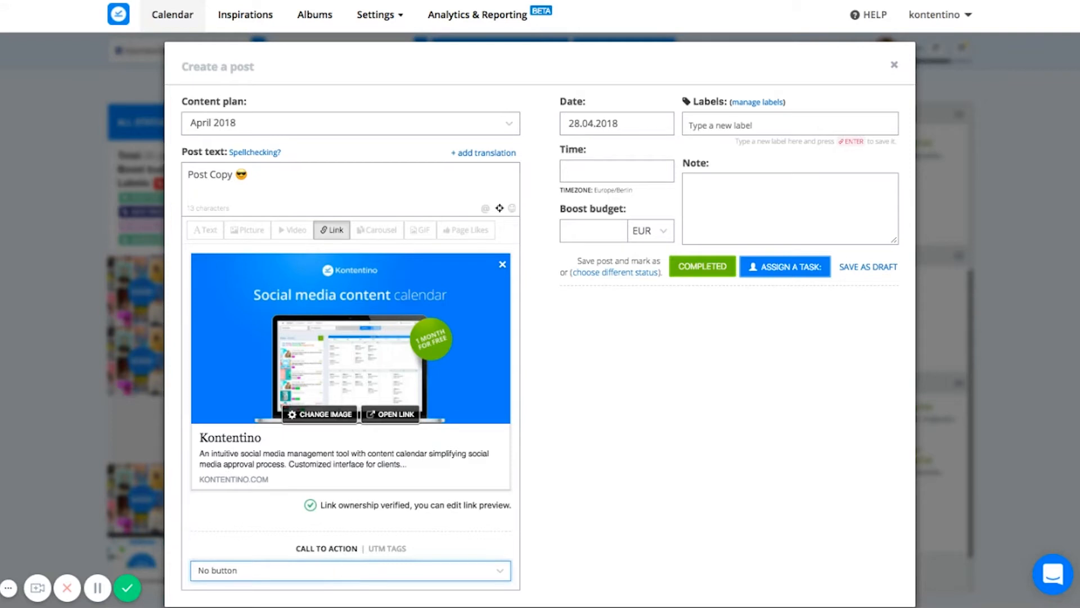
click(349, 571)
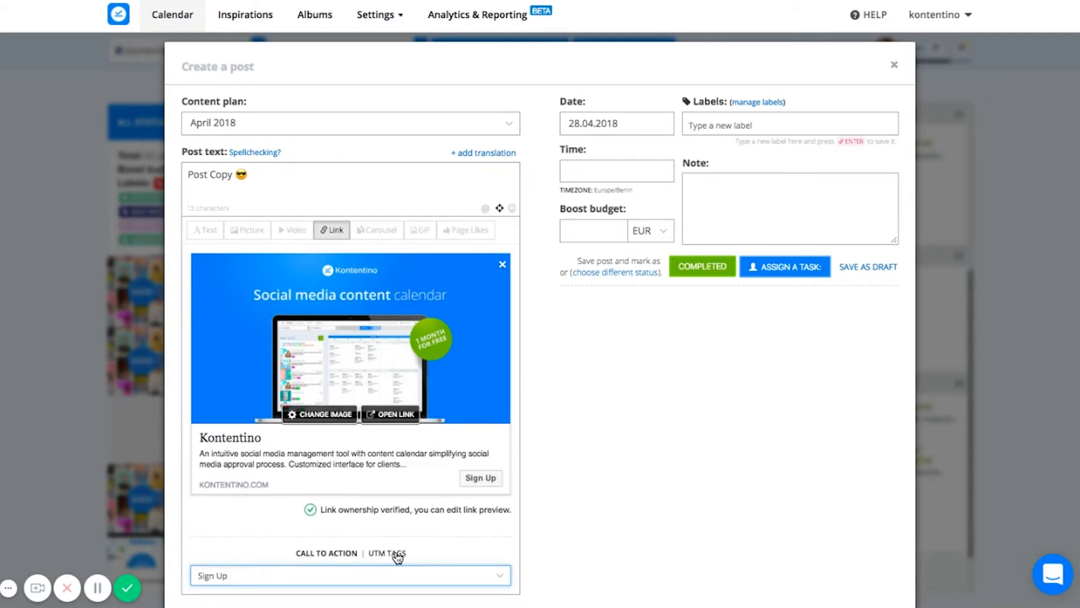
- Add UTM tags with campaign source 'facebook' and campaign medium 'banner'
click(389, 552)
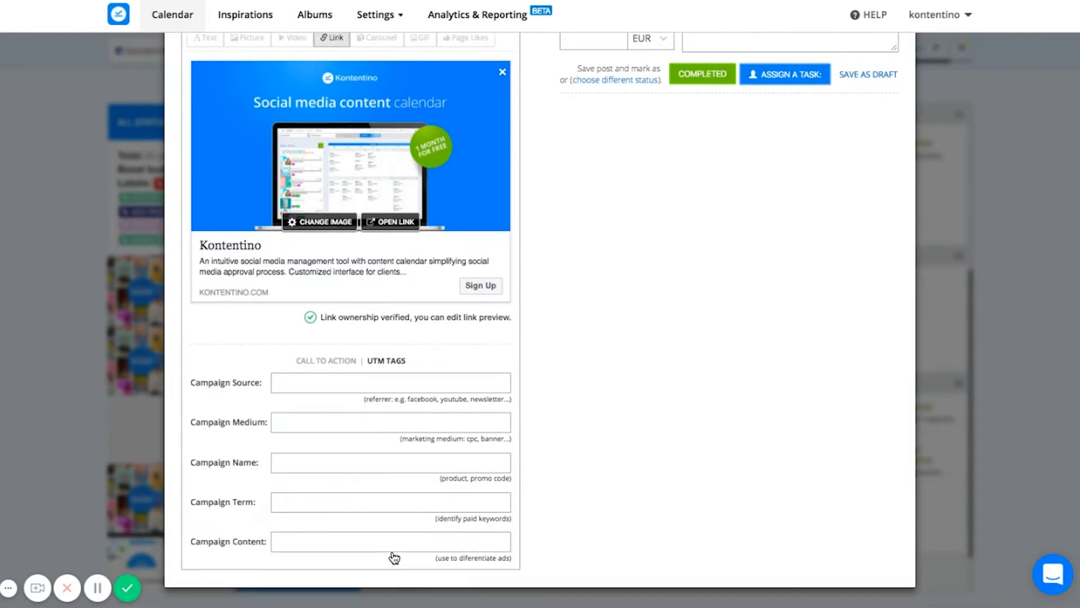
text(f)
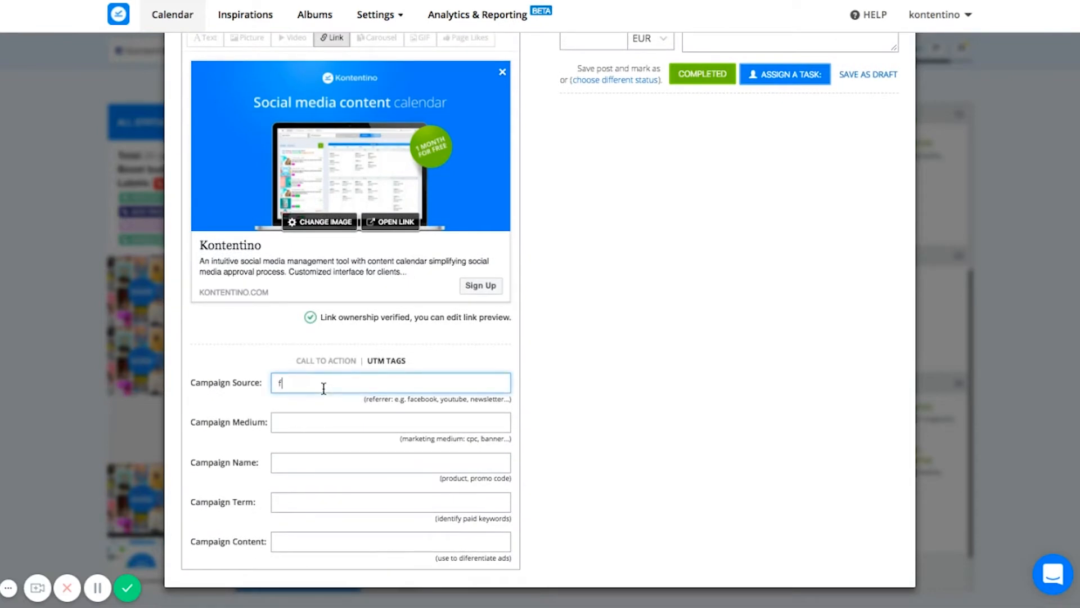
text(acebook)
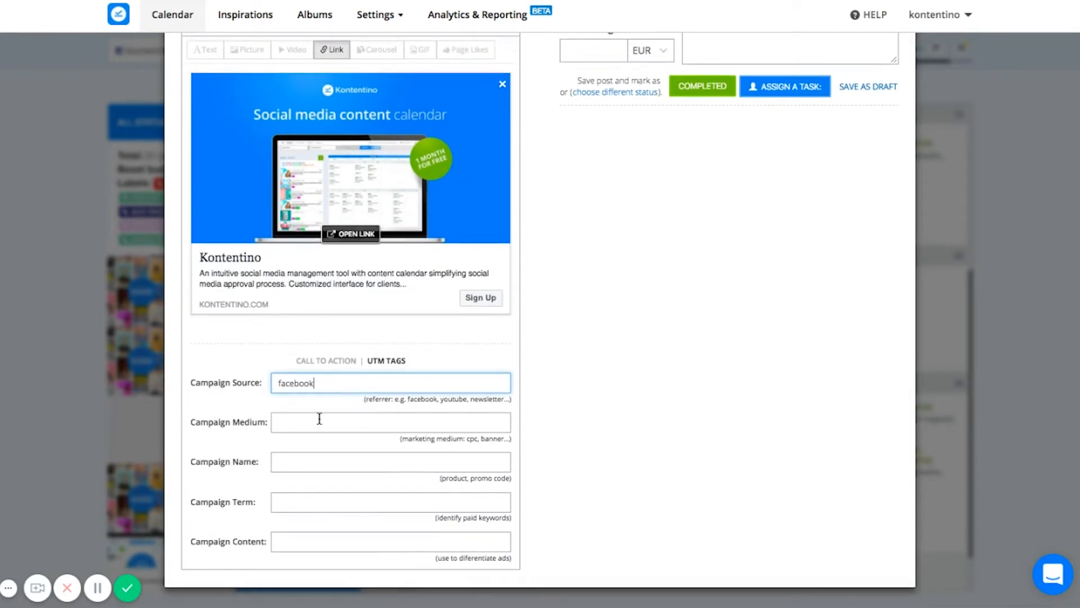
text(bann)
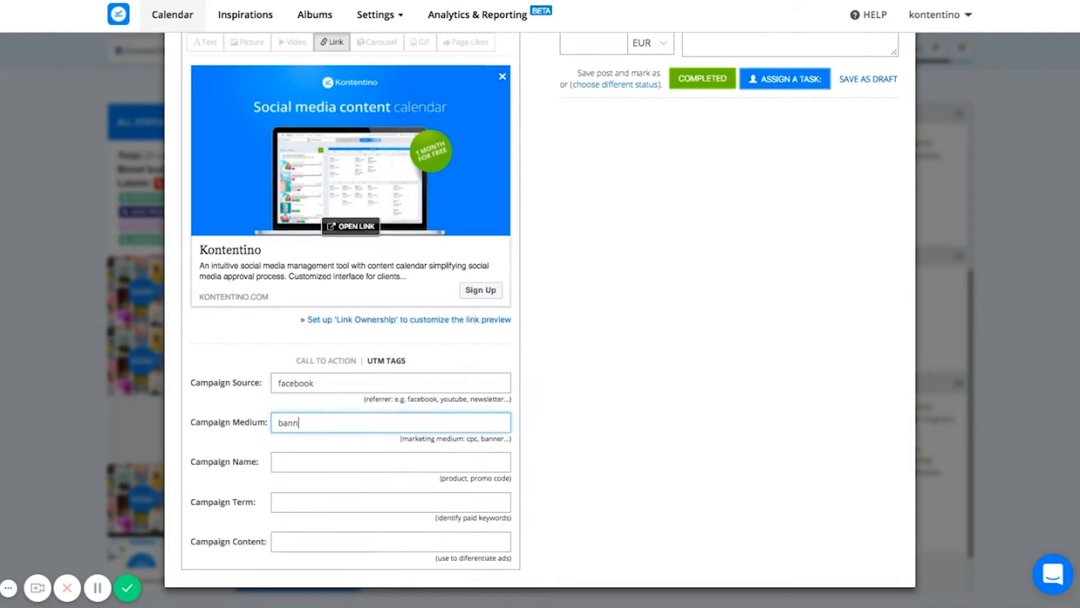
text(er)
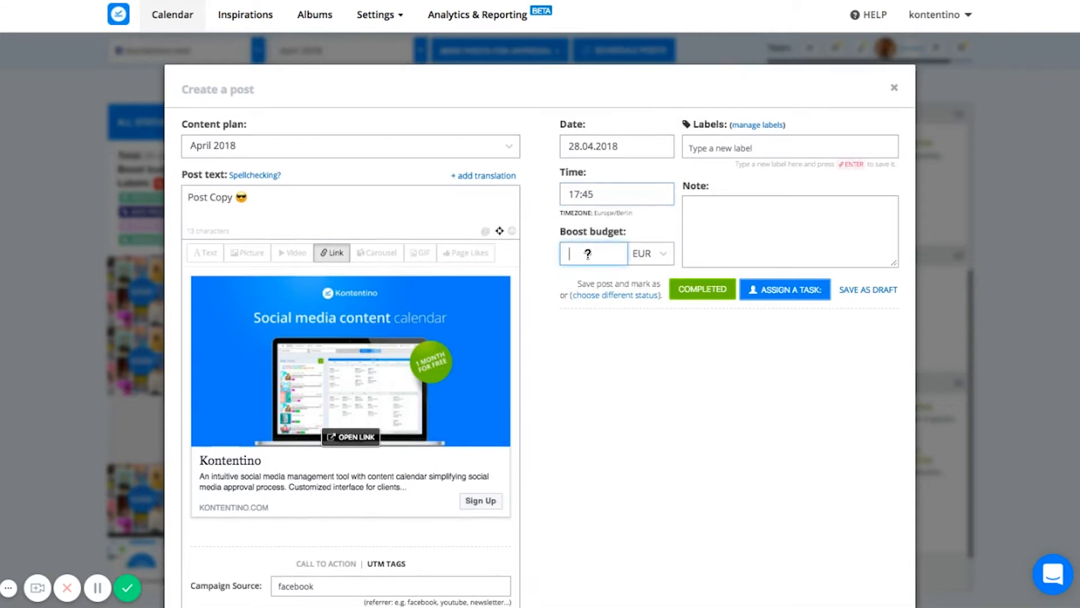
- Set a 100 EUR boost budget and add the 'new feature' and 'promotion' labels
text(100)
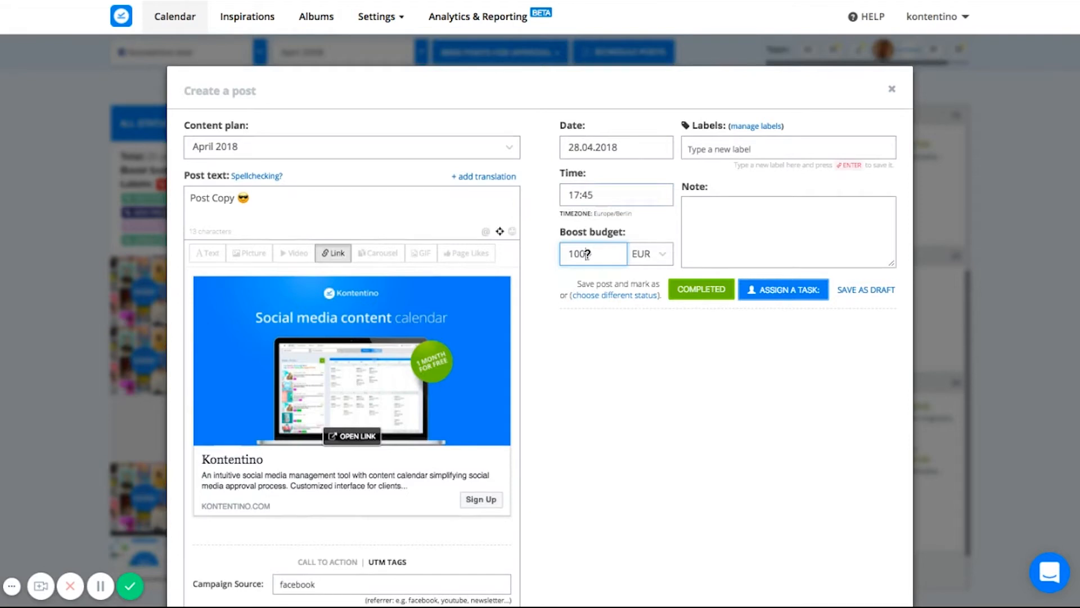
click(788, 147)
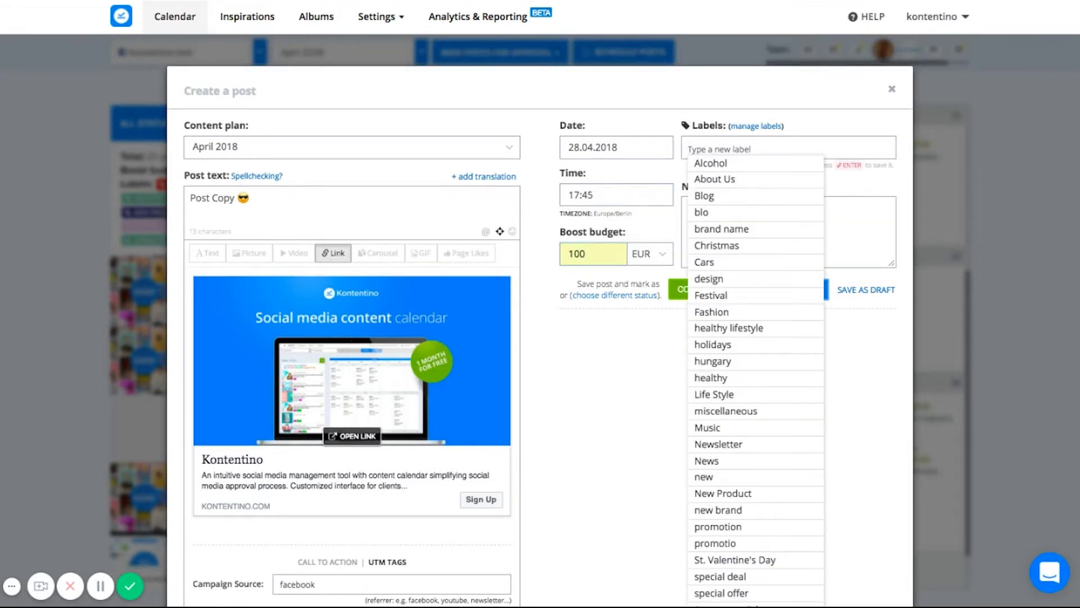
text(new feature)
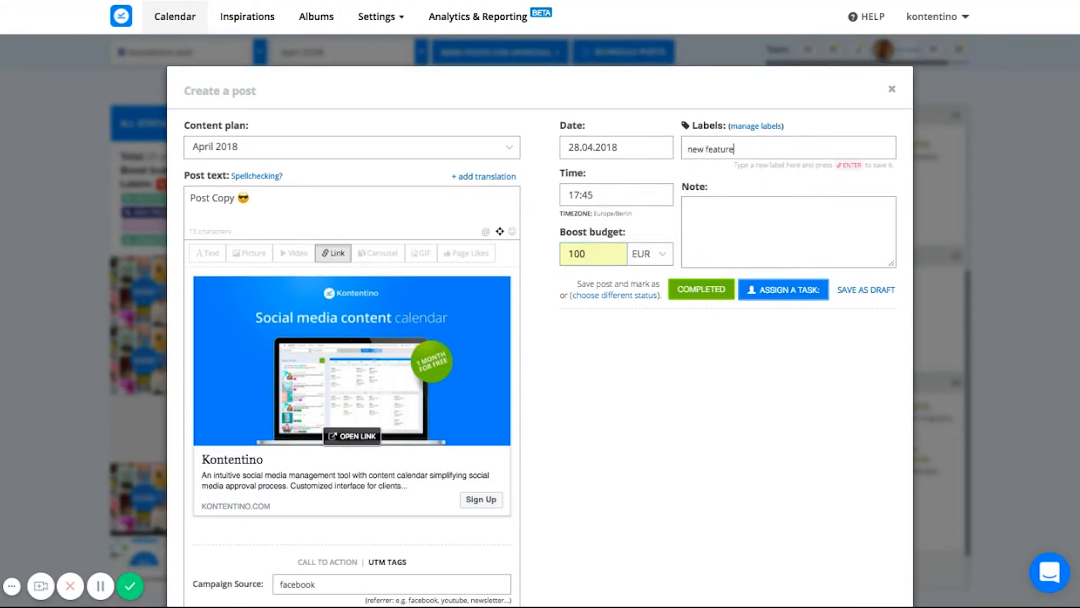
text(promo)
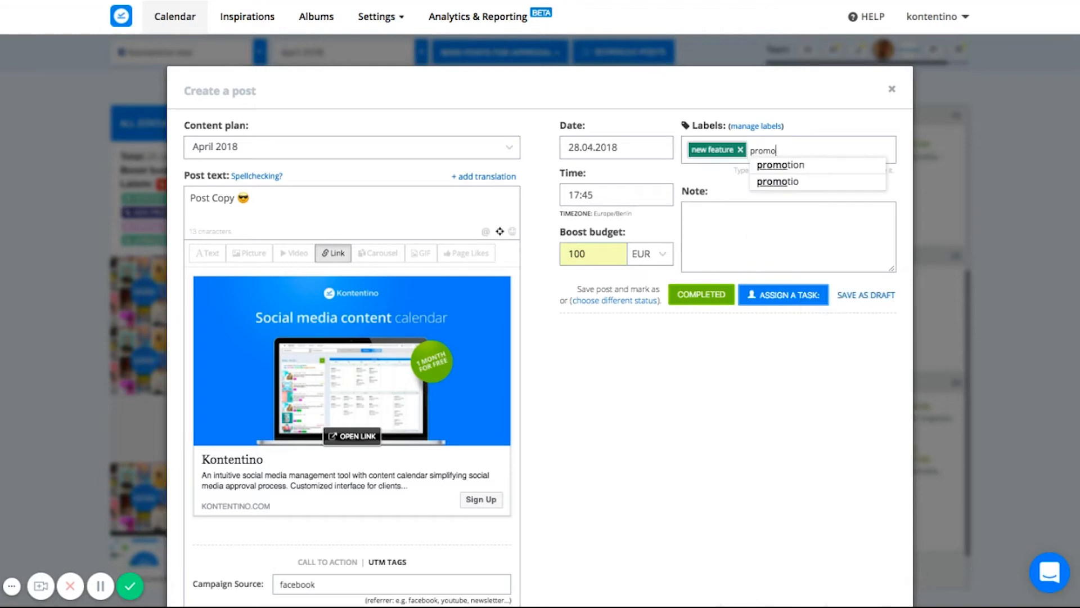
click(779, 165)
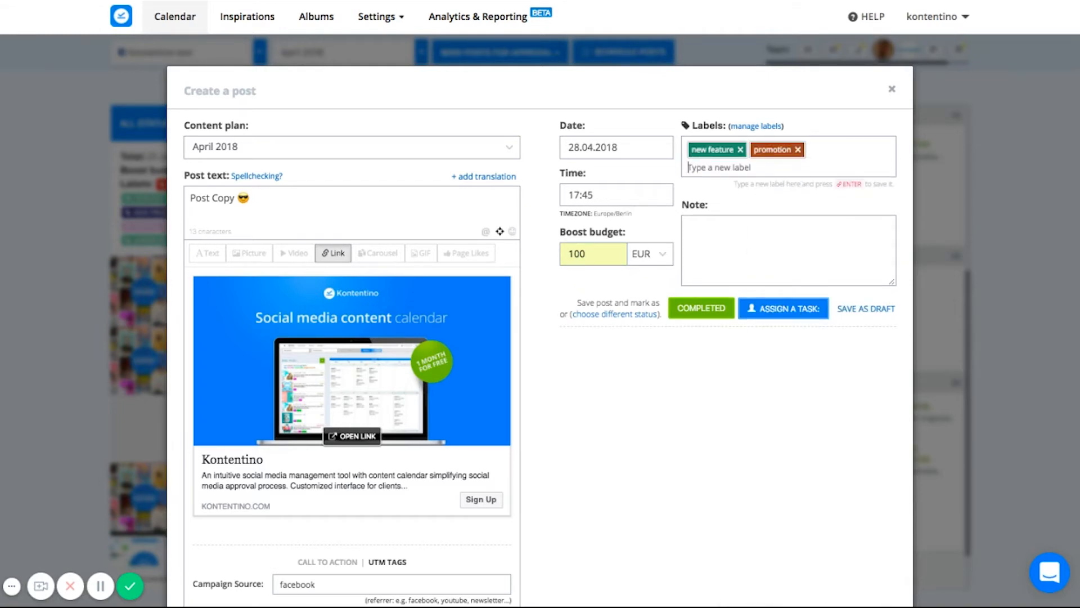
- Leave the note 'Hey guys this is to promote our new feature!'
text(Hey guys this is to)
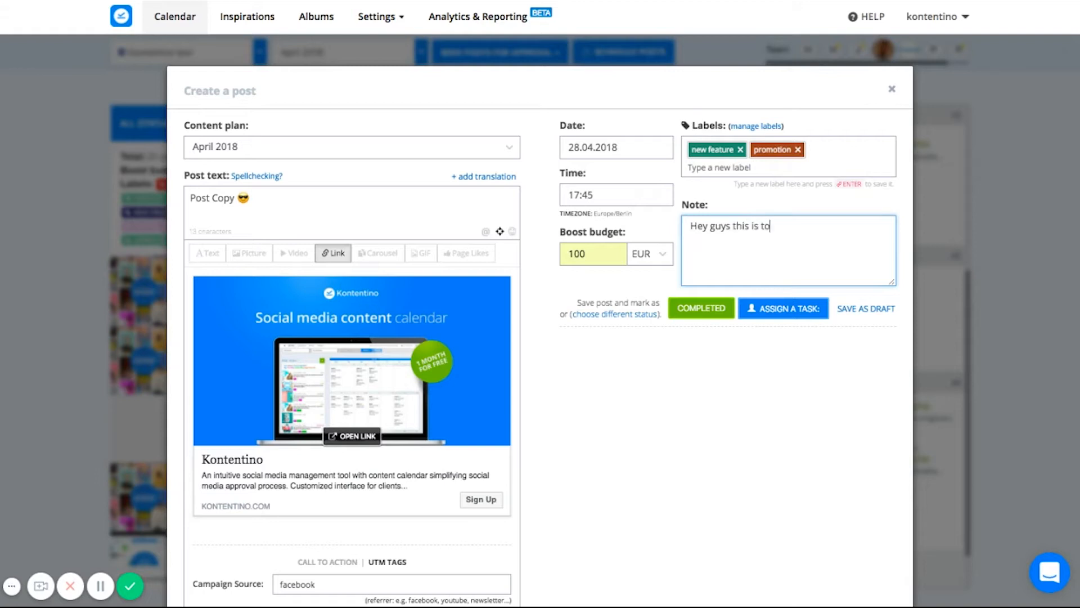
text(promote our)
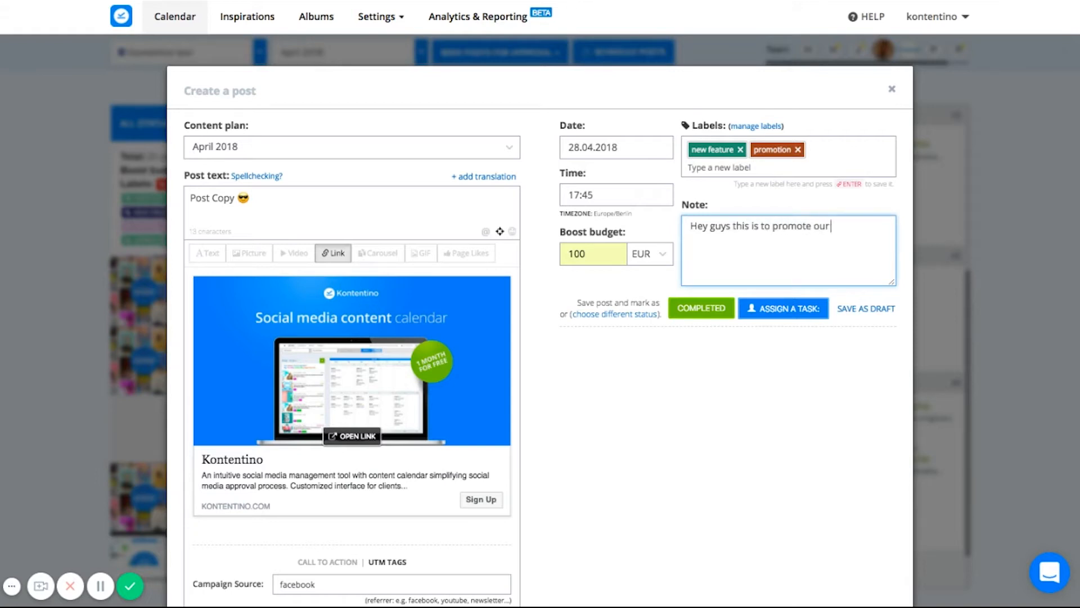
text(new feature!)
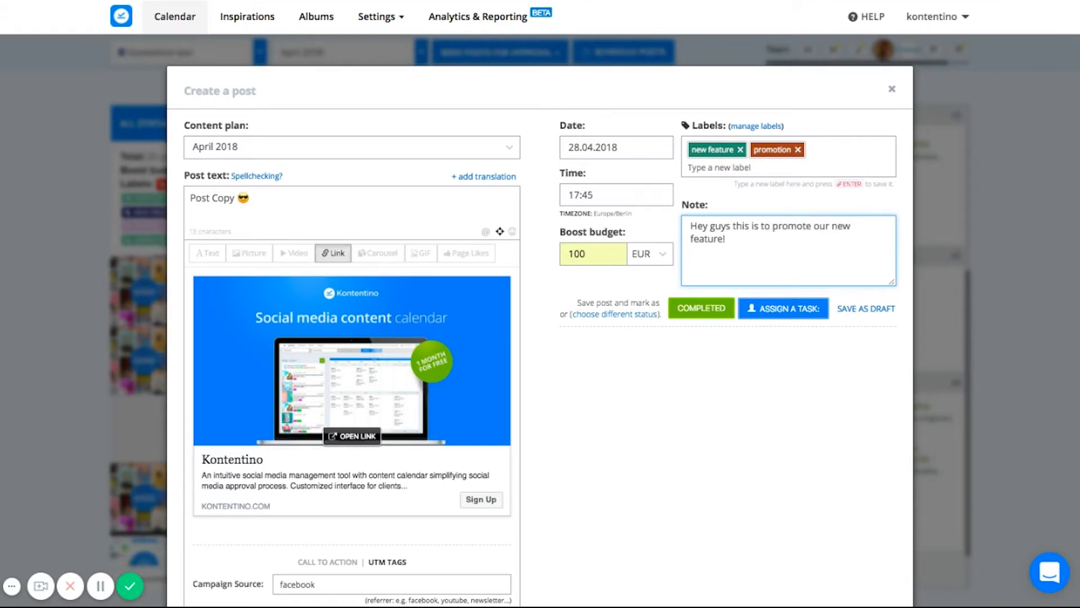
click(783, 308)
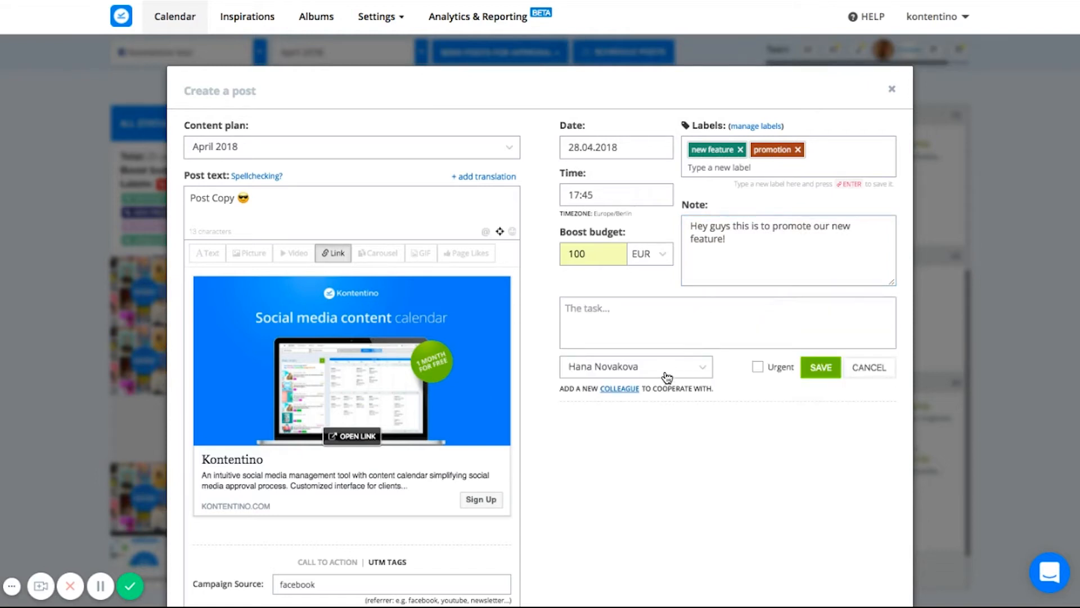
click(668, 367)
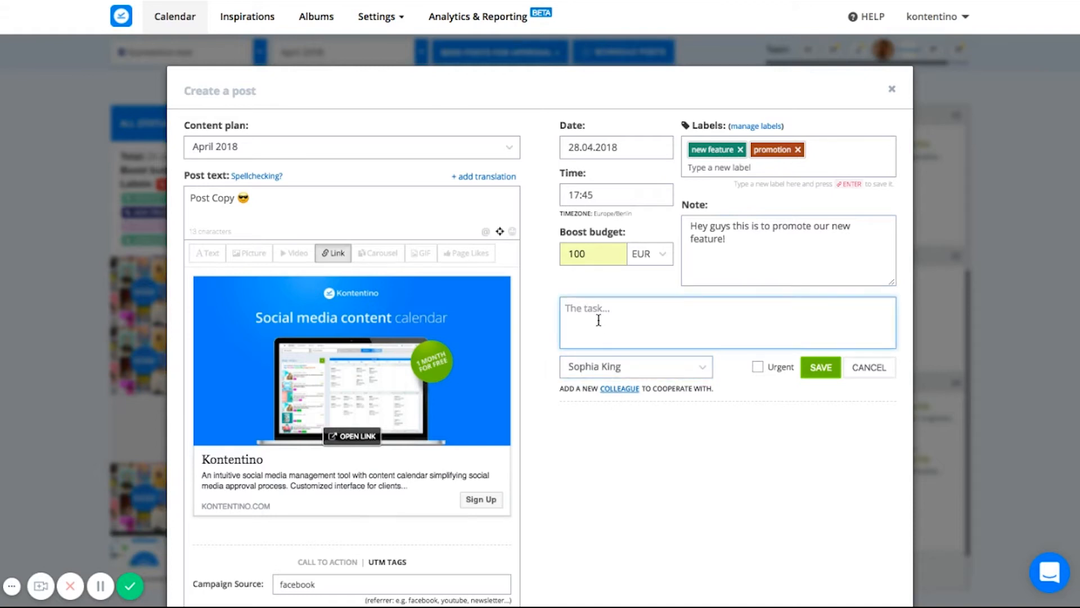
text(Hi Sophia, please check)
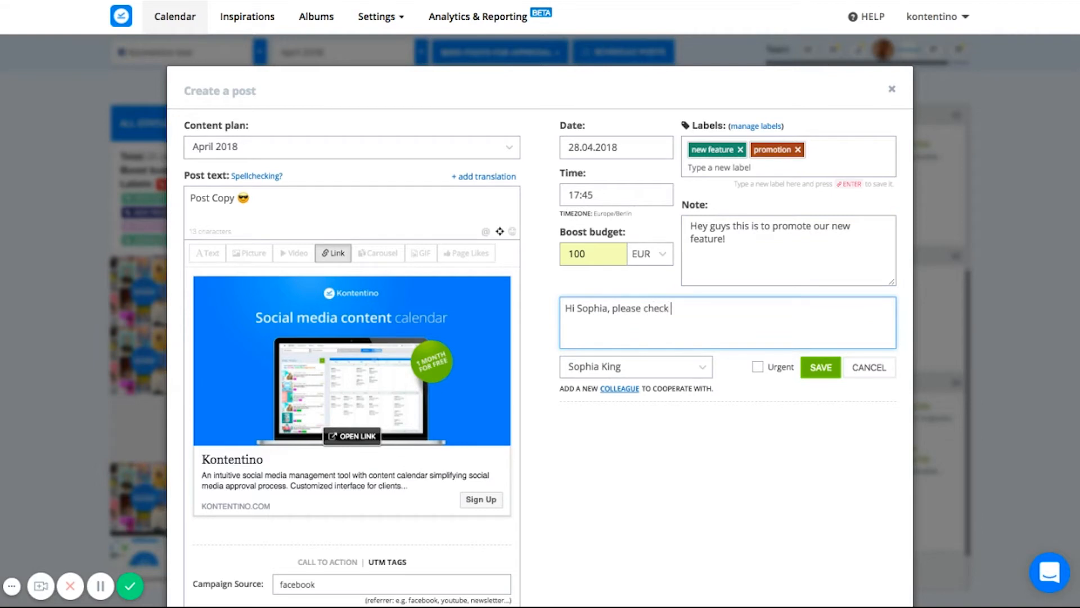
text(the cop)
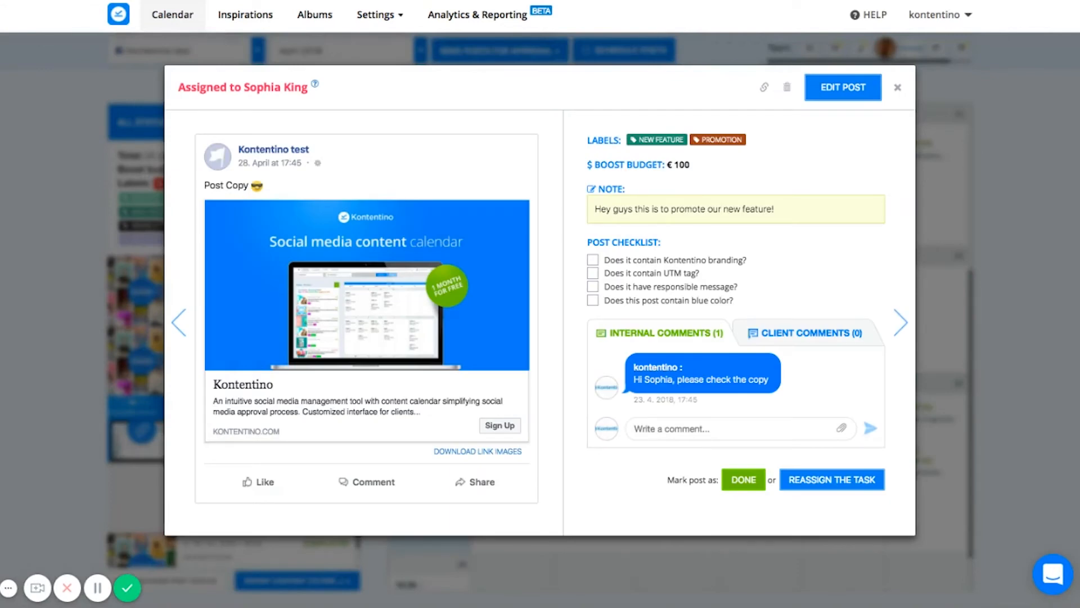
- Mark the post's assigned task as Done
click(743, 480)
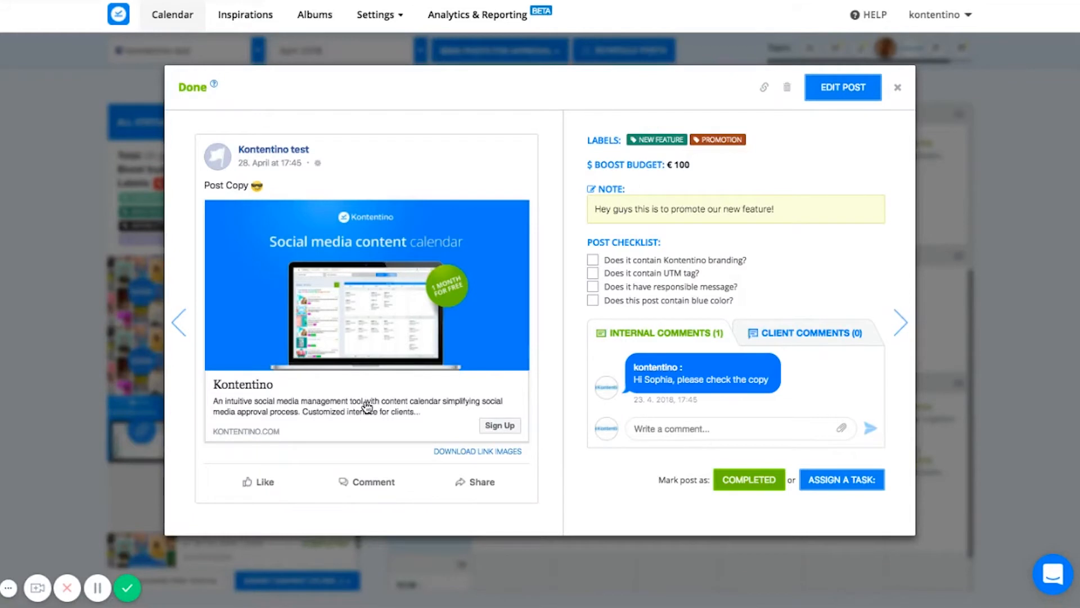
mouse_move(500, 227)
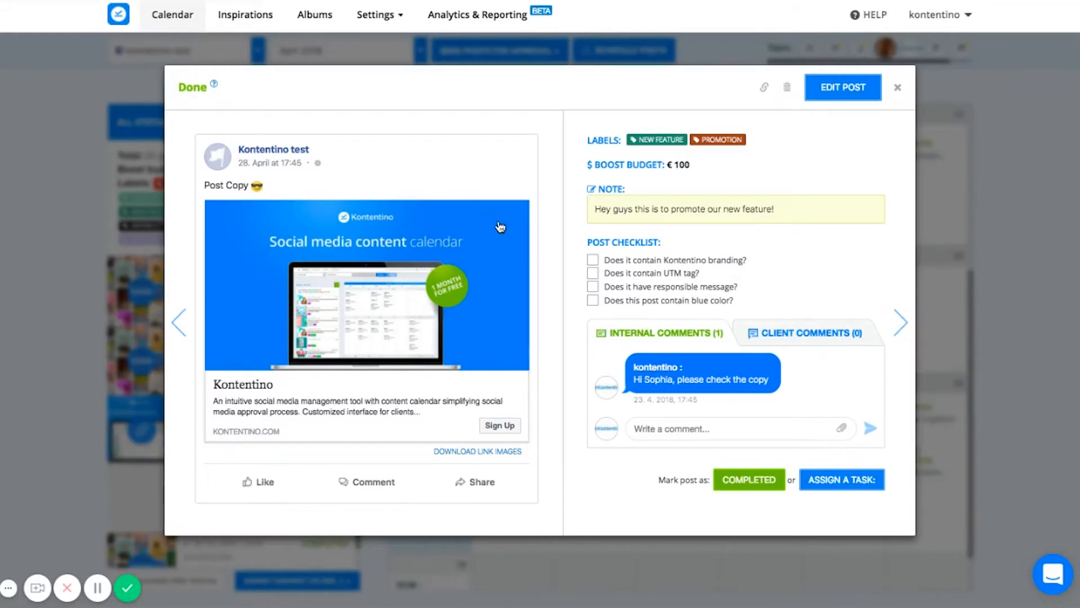
mouse_move(545, 191)
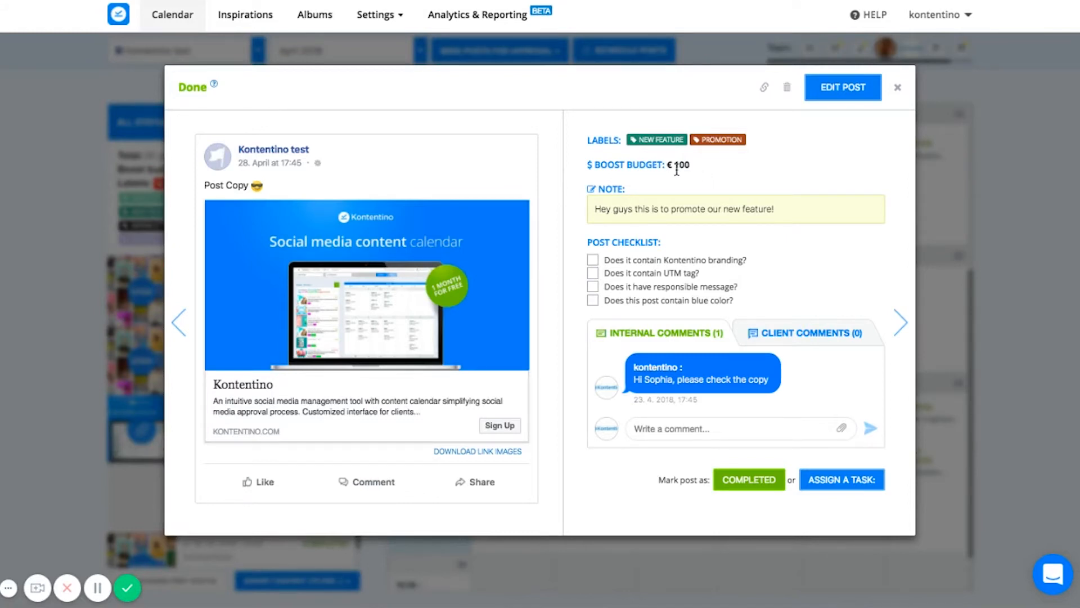
mouse_move(728, 171)
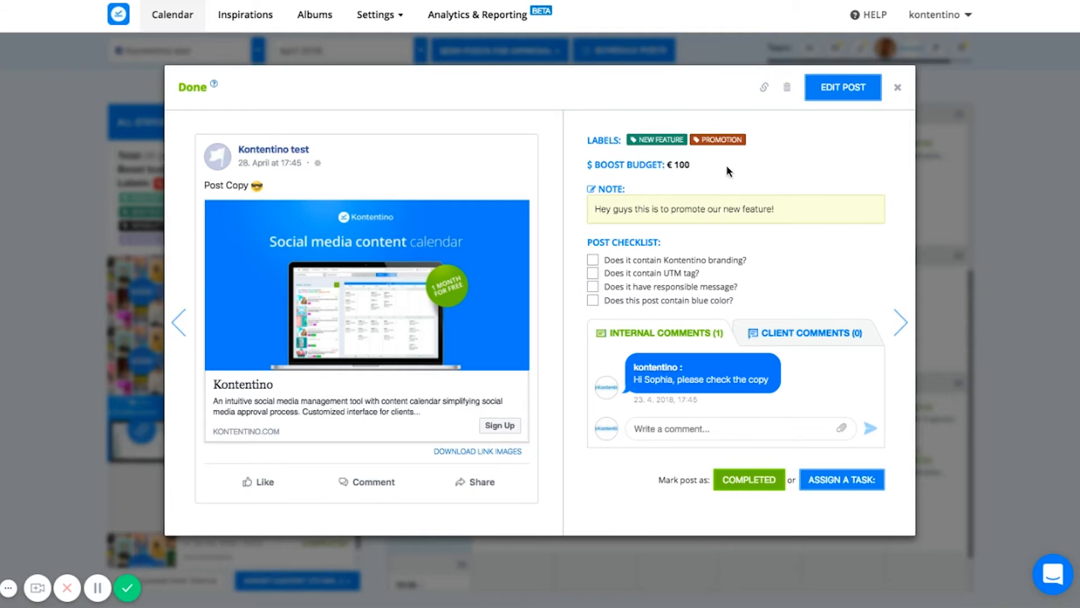
mouse_move(669, 229)
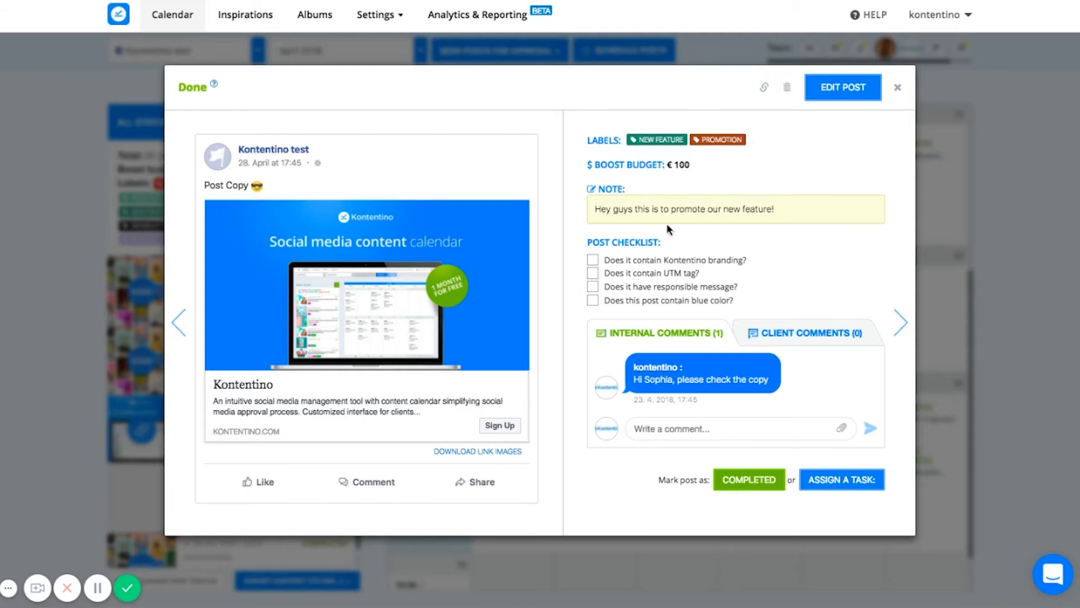
mouse_move(552, 307)
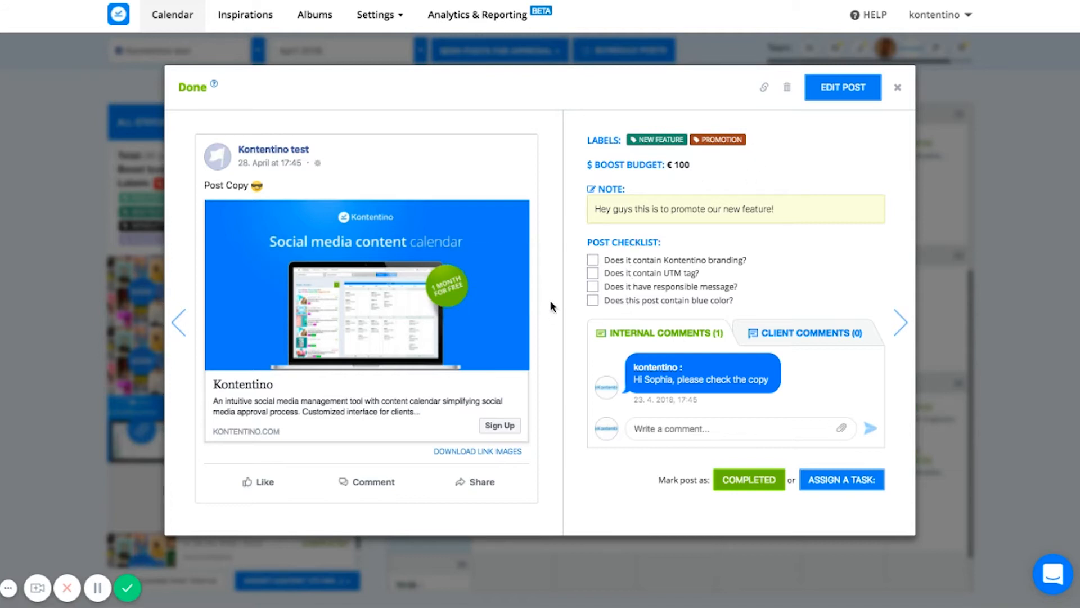
mouse_move(592, 265)
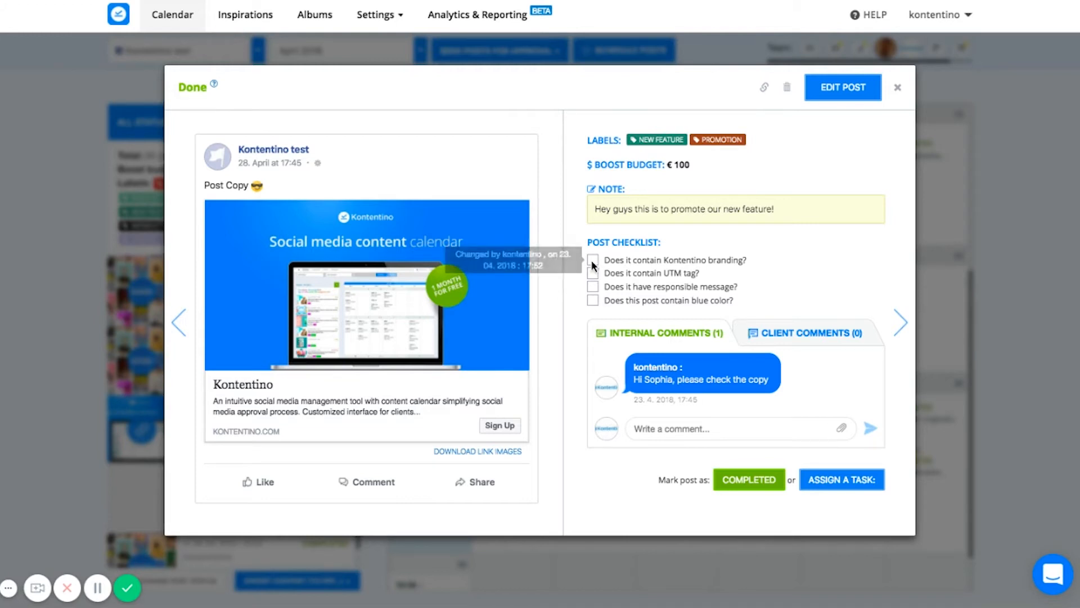
- Tick the branding, responsible message and blue color checklist items
click(592, 260)
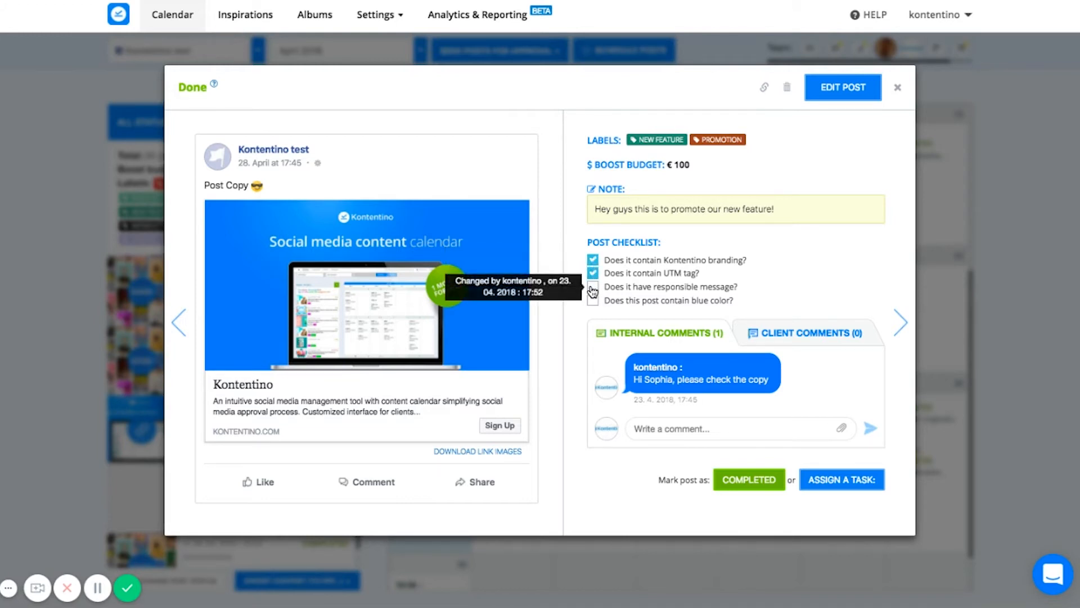
click(591, 287)
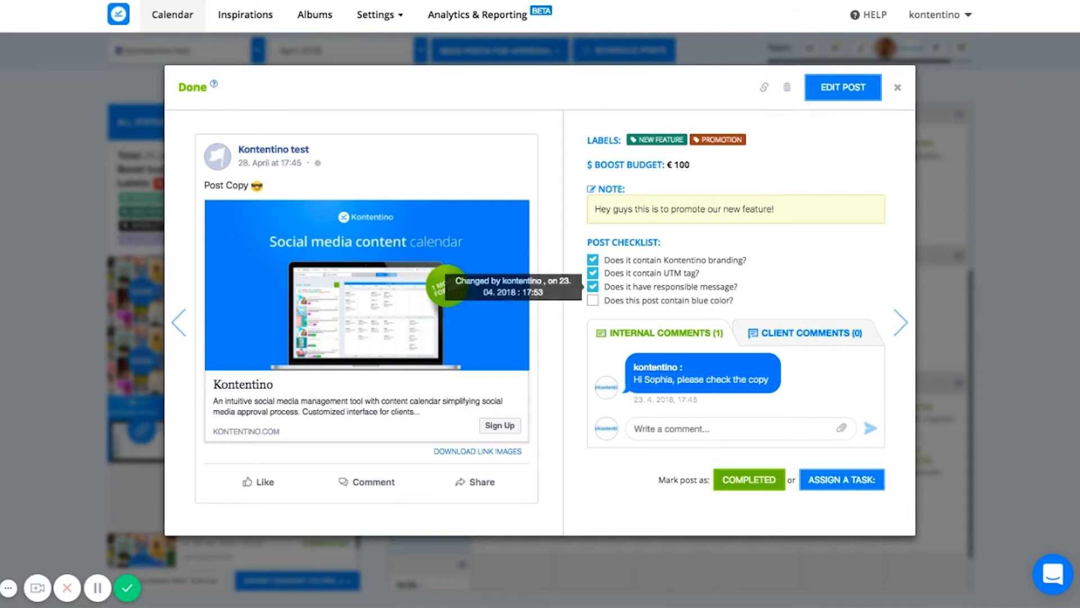
click(593, 300)
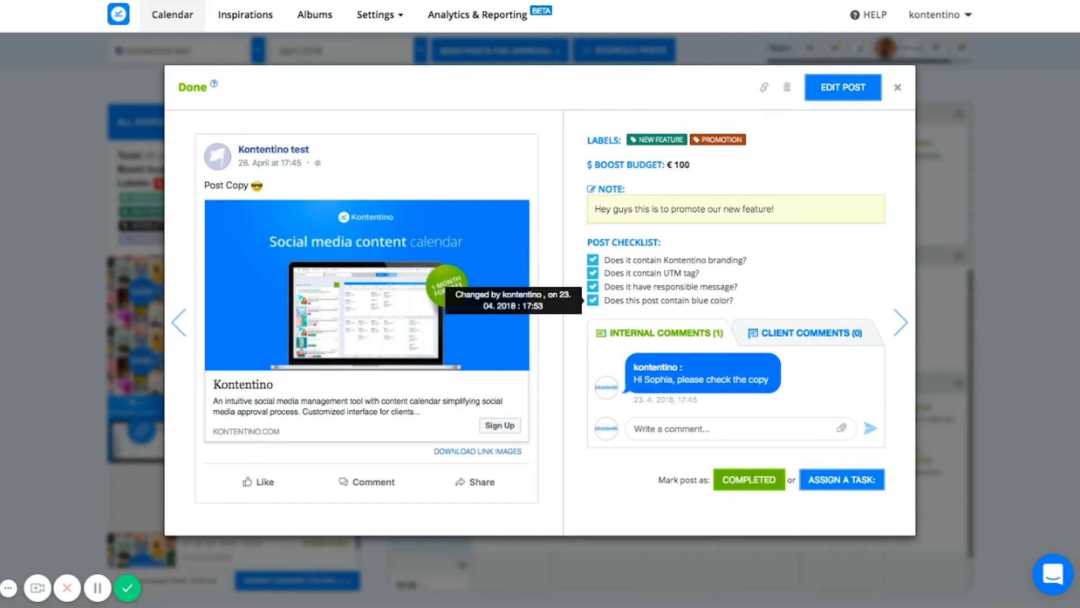
mouse_move(581, 345)
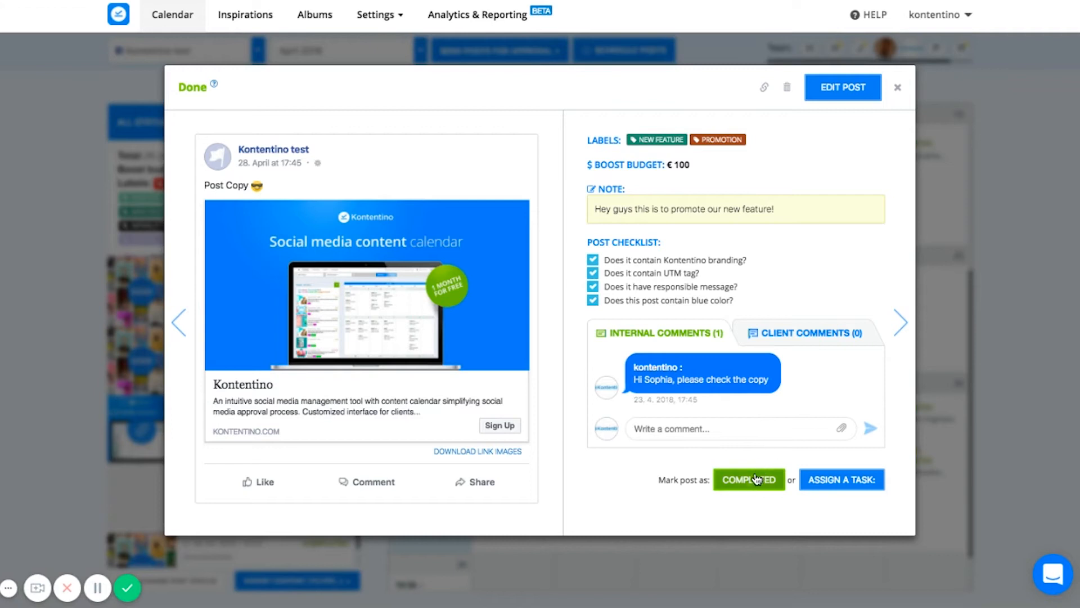
- Mark the post as Completed and bring up the send-for-approval choices
click(749, 479)
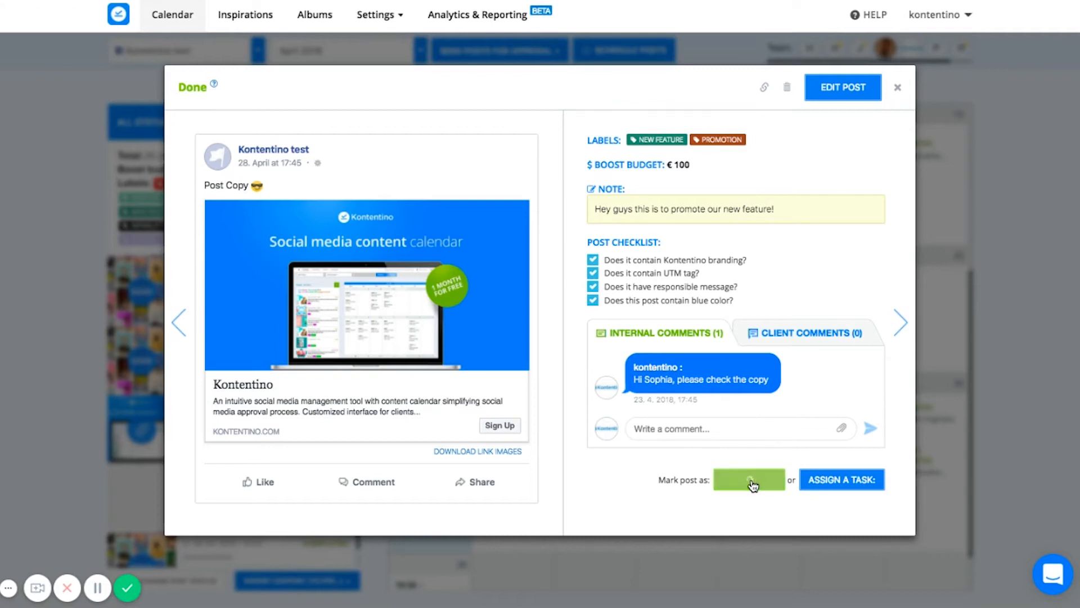
click(749, 481)
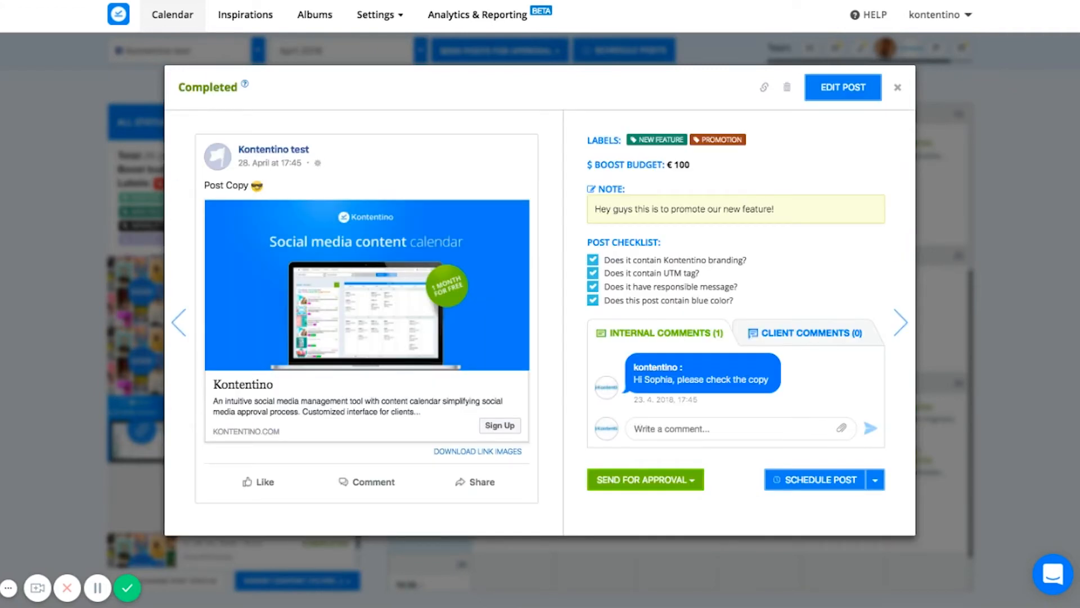
click(688, 480)
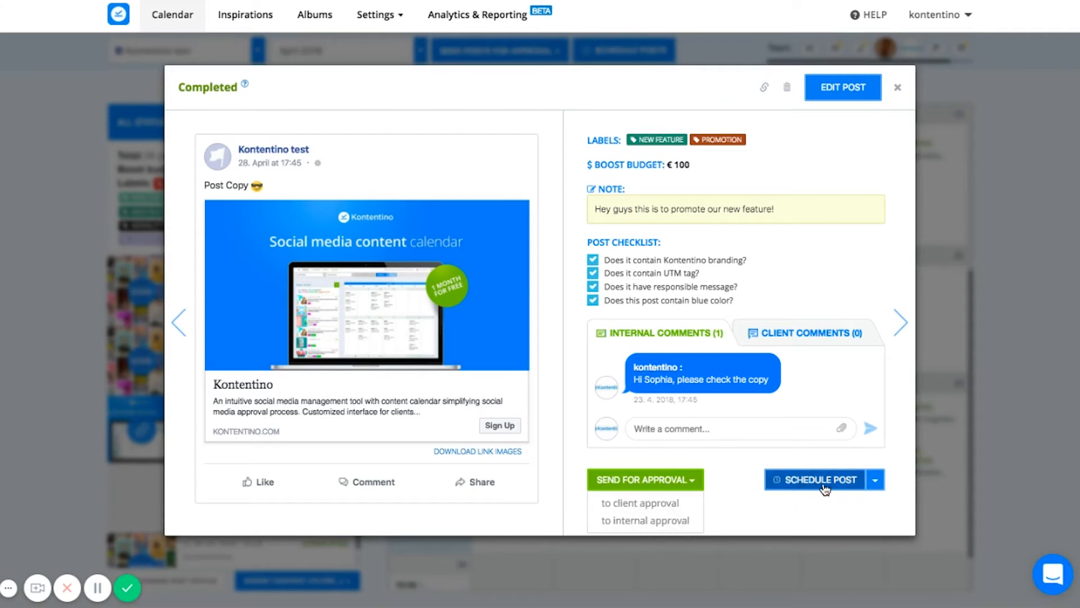
mouse_move(790, 511)
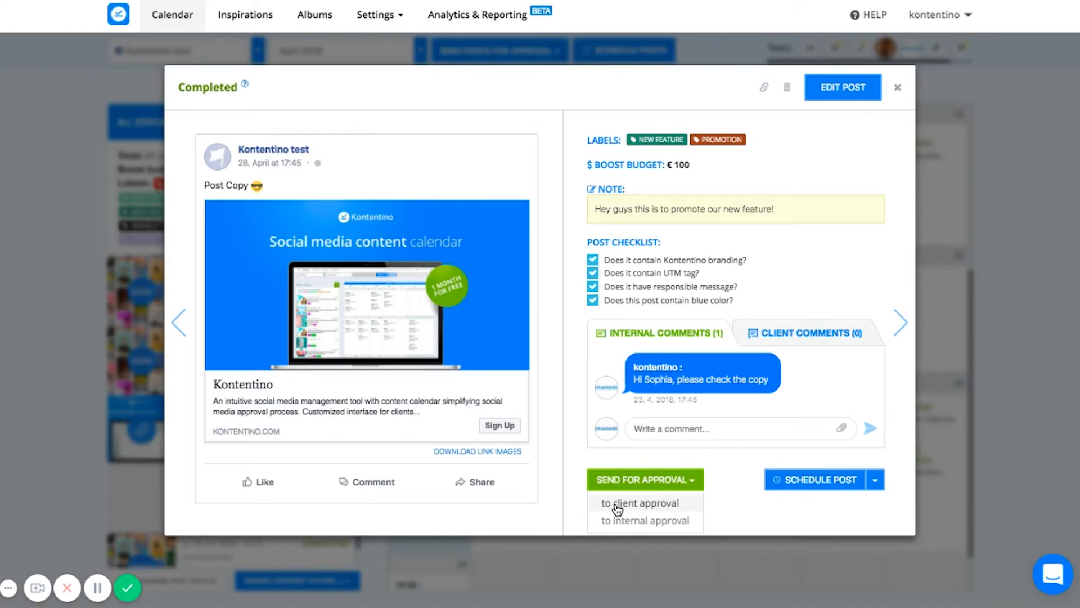
- Choose client approval, try inviting clients by email, then return to post selection
click(637, 502)
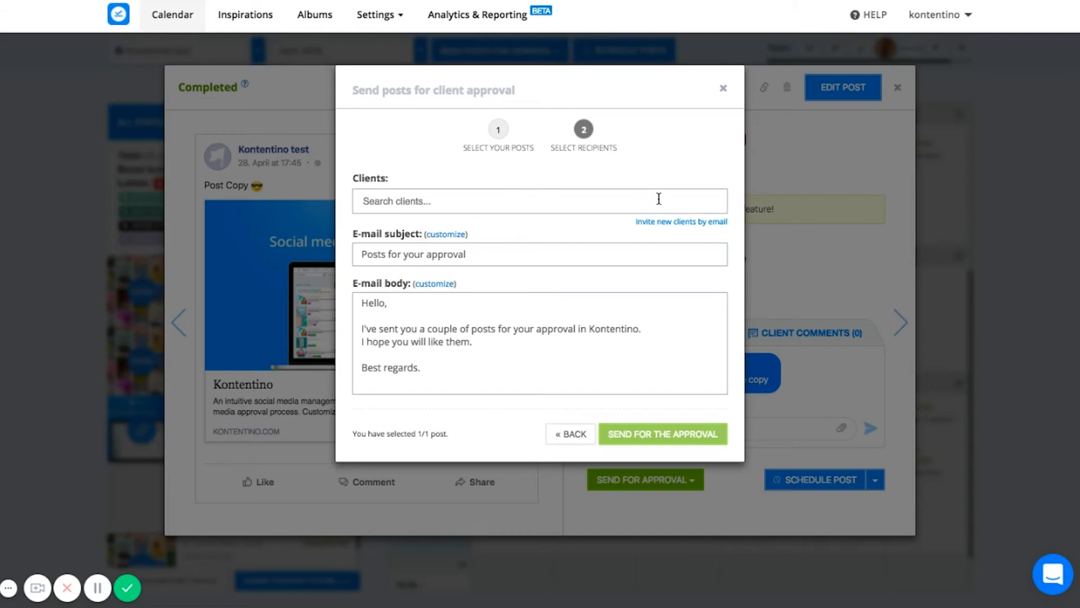
click(681, 221)
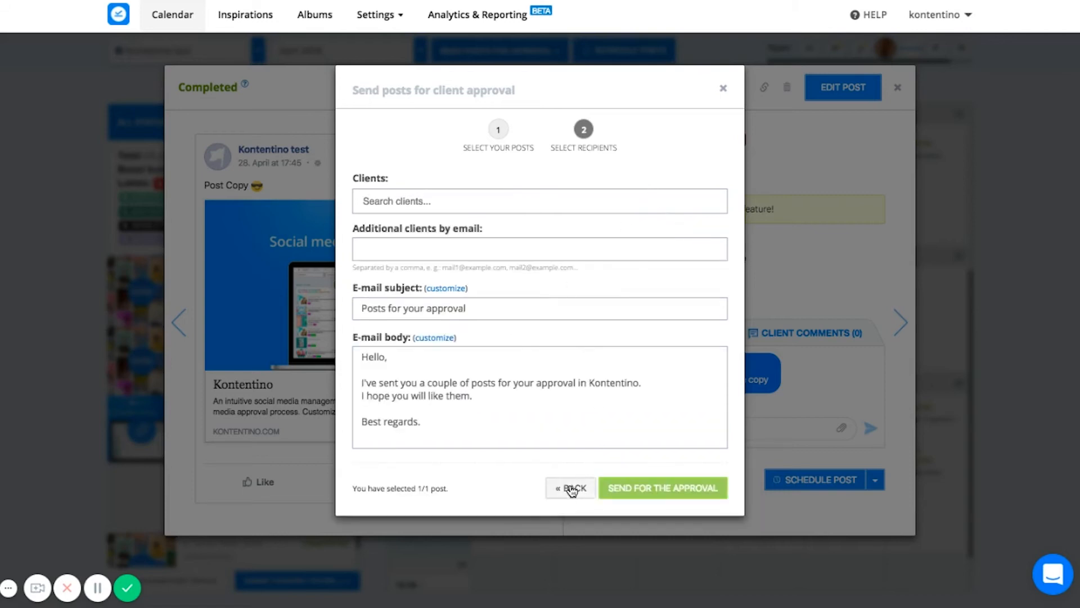
click(570, 487)
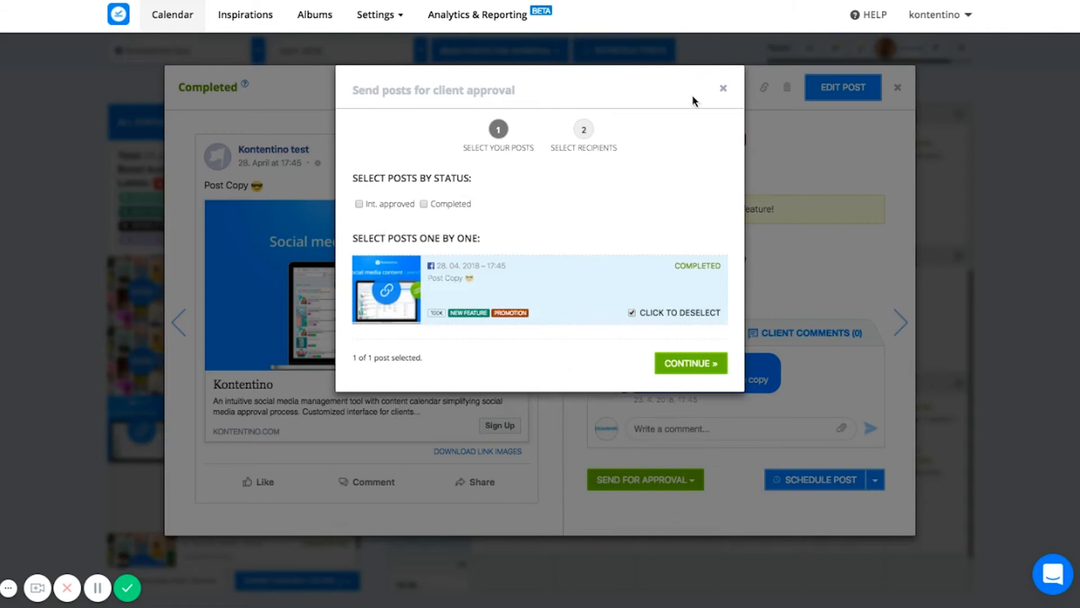